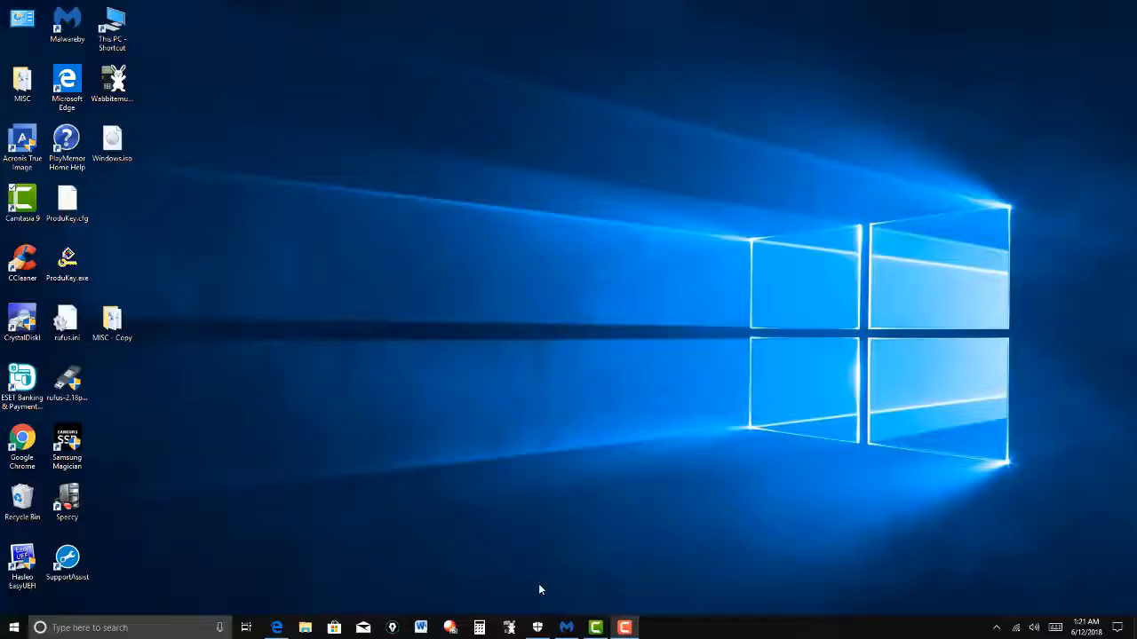
{"action": "mouse_move", "coordinate": [511, 587]}
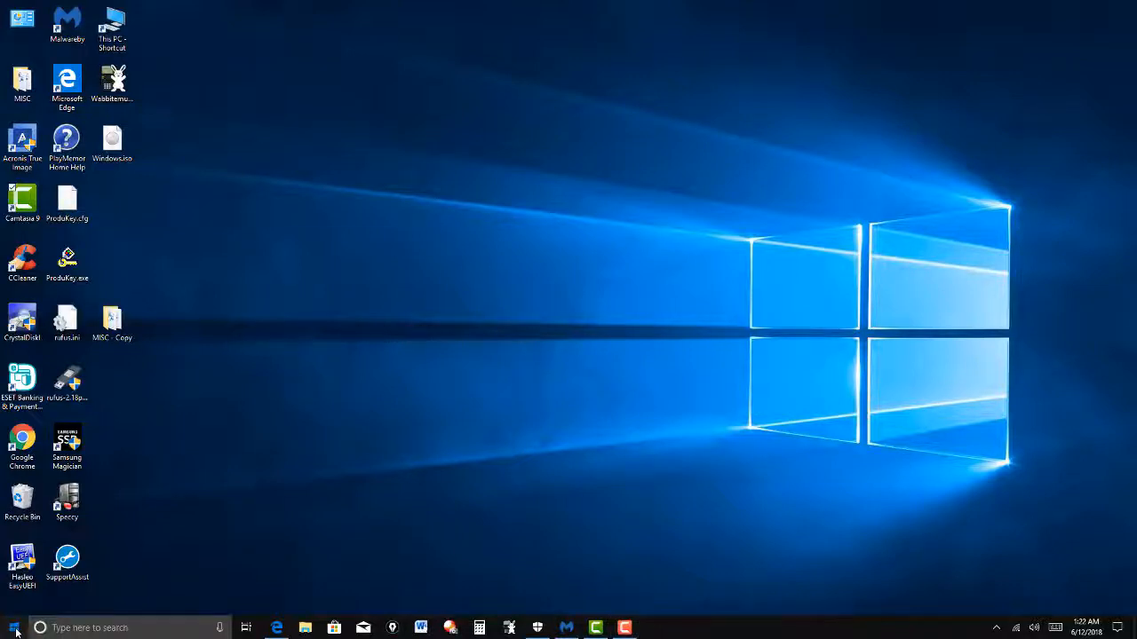
- Open the Start menu to show the app list and pinned tiles
{"action": "left_click", "coordinate": [14, 628]}
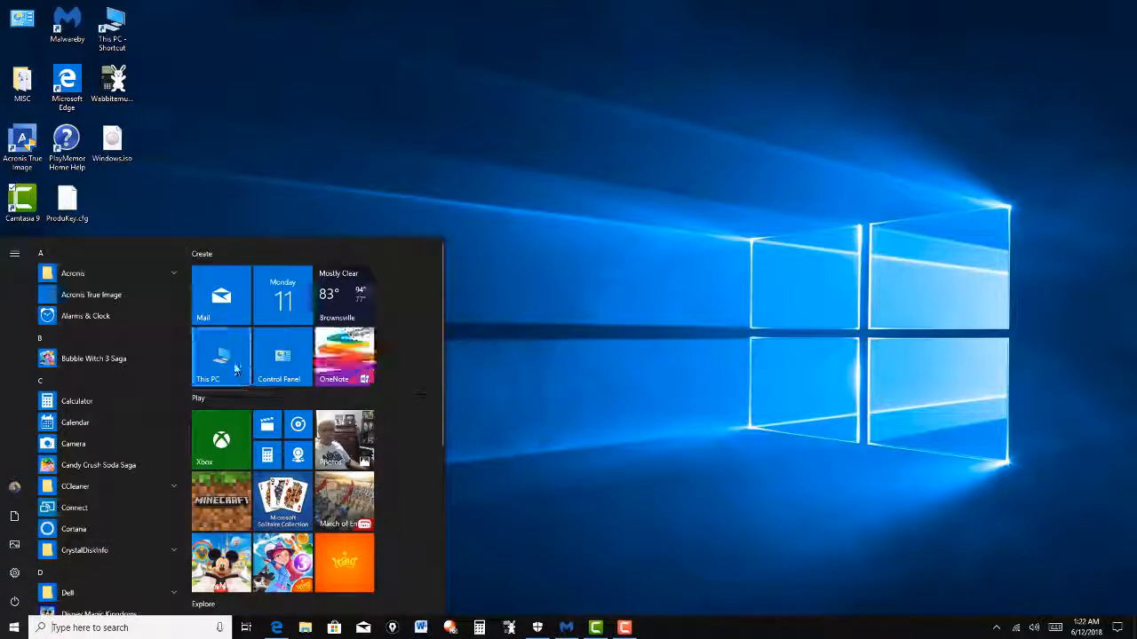
- Open This PC to view free space on Local Disk (C:) and Storage (F:)
{"action": "left_click", "coordinate": [220, 355]}
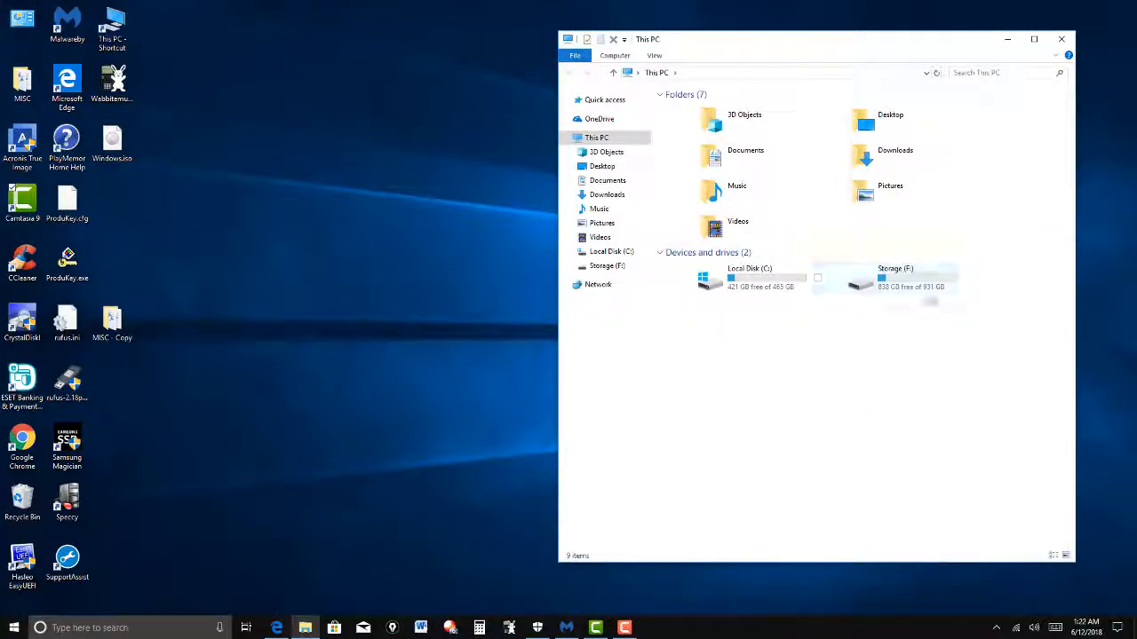
{"action": "mouse_move", "coordinate": [907, 306]}
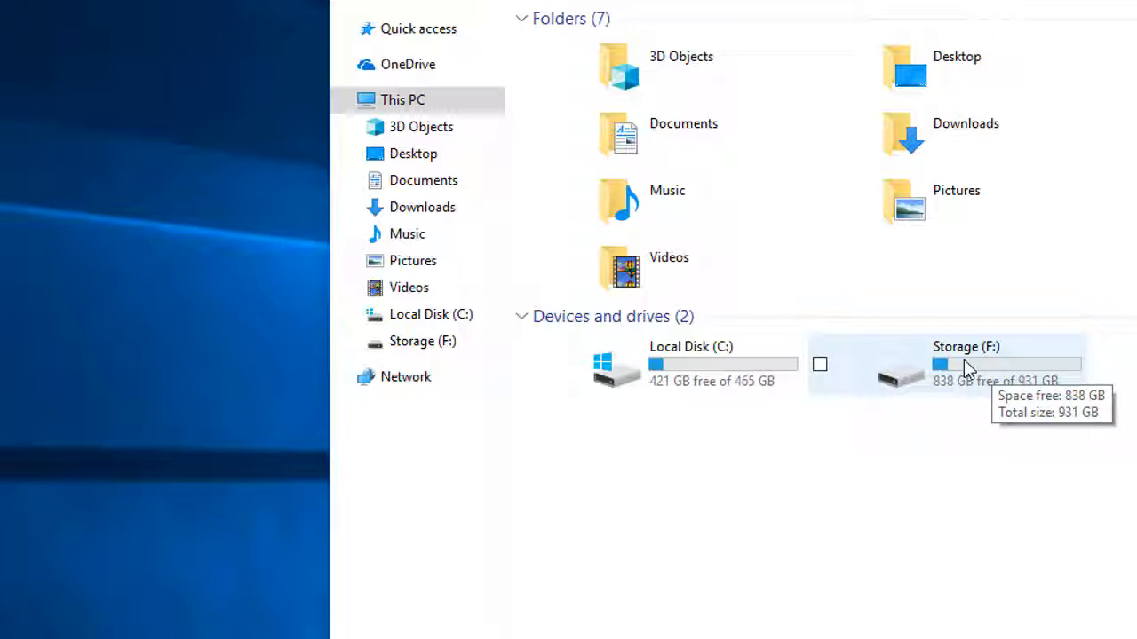
{"action": "mouse_move", "coordinate": [906, 397]}
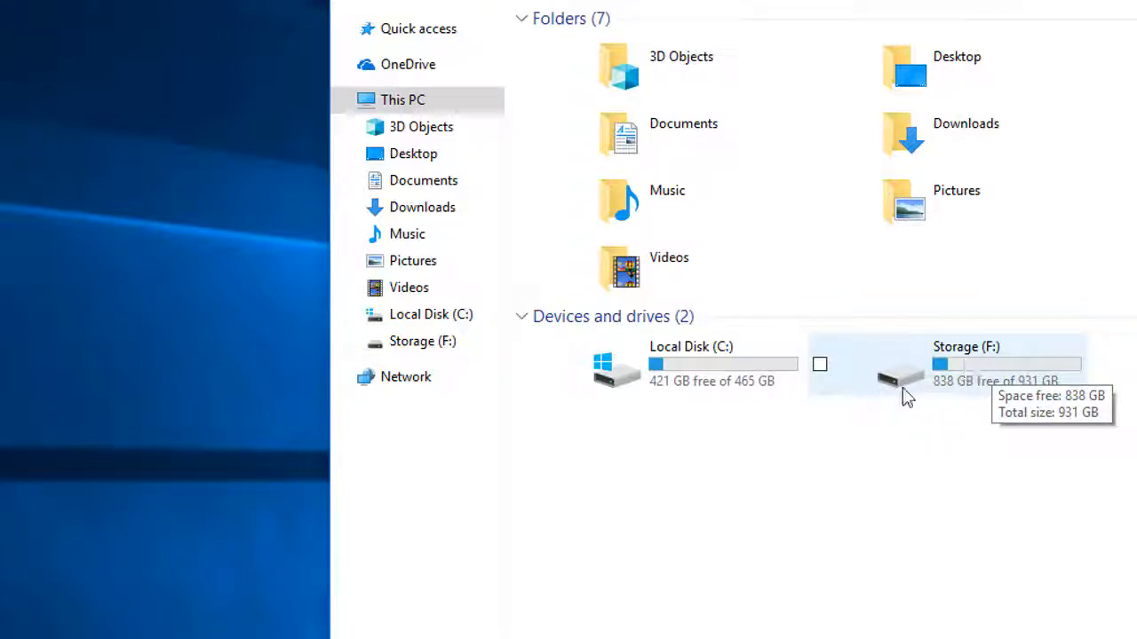
{"action": "mouse_move", "coordinate": [926, 387]}
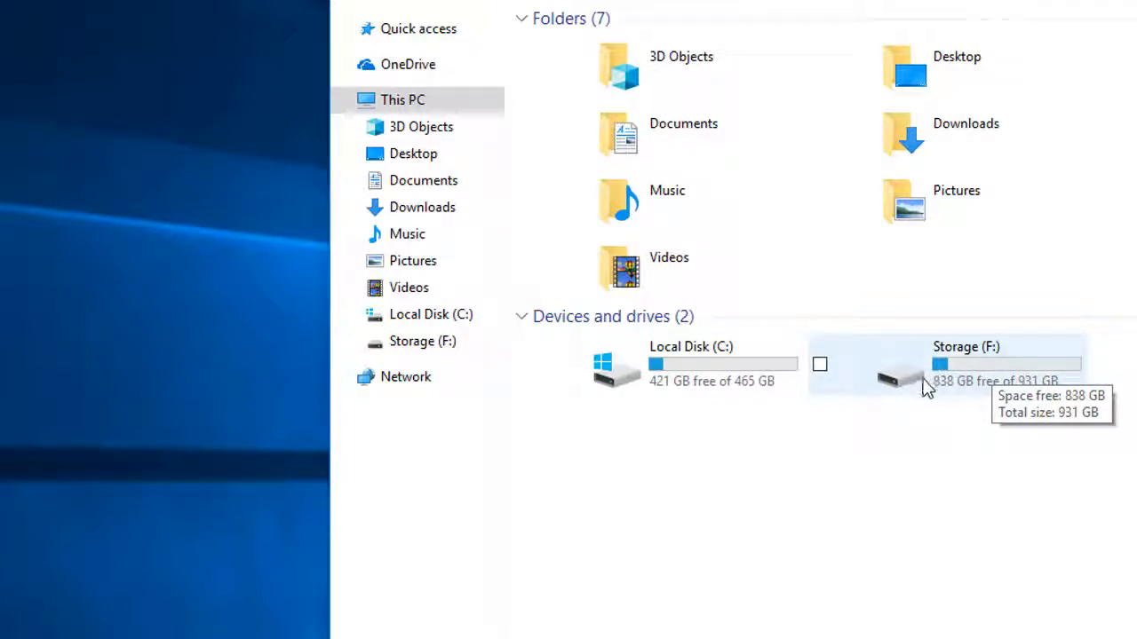
{"action": "mouse_move", "coordinate": [826, 386]}
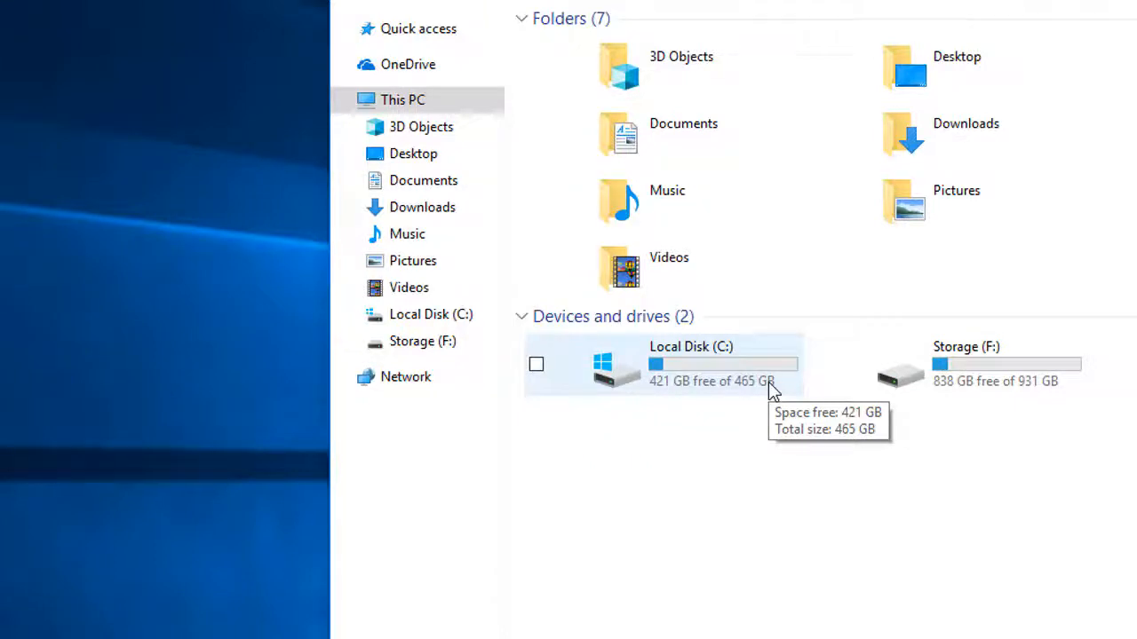
{"action": "mouse_move", "coordinate": [893, 268]}
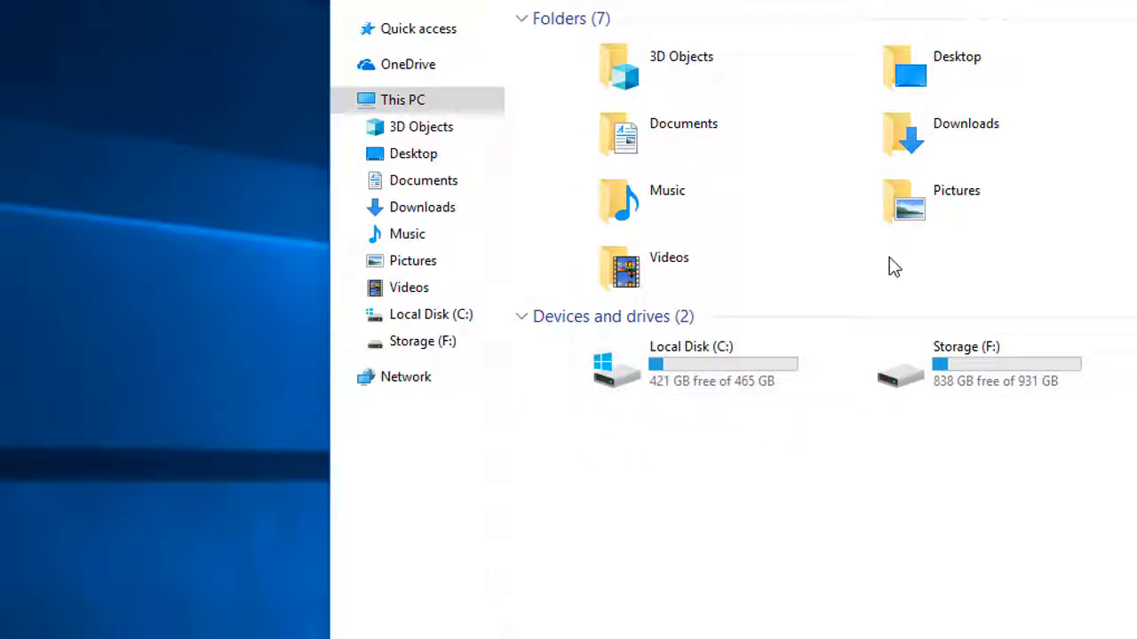
{"action": "mouse_move", "coordinate": [883, 273]}
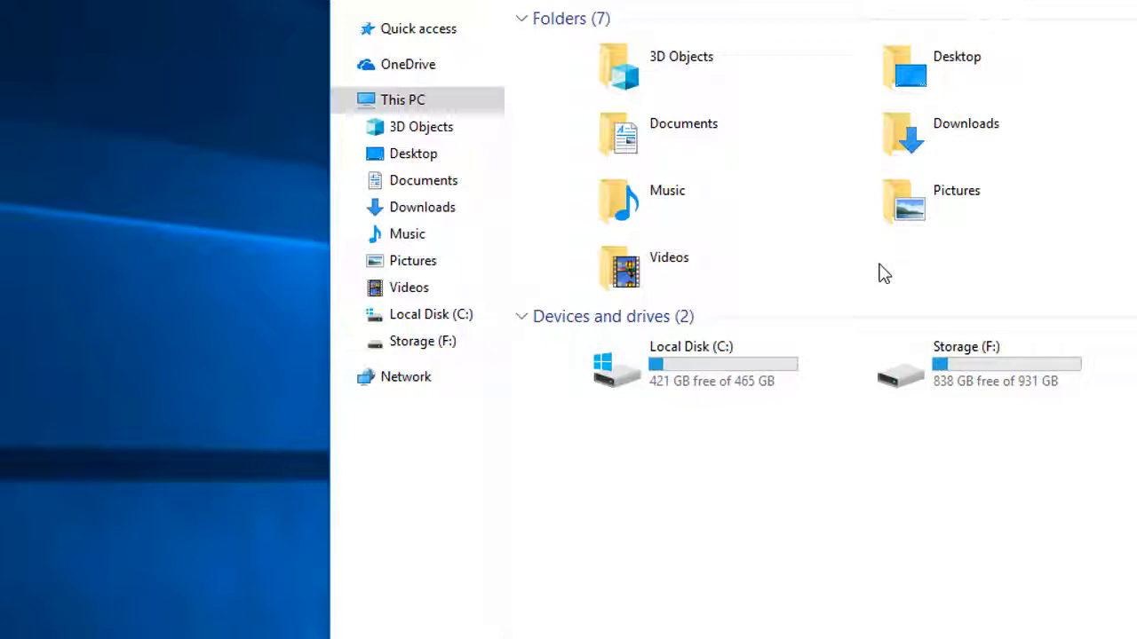
{"action": "mouse_move", "coordinate": [876, 276]}
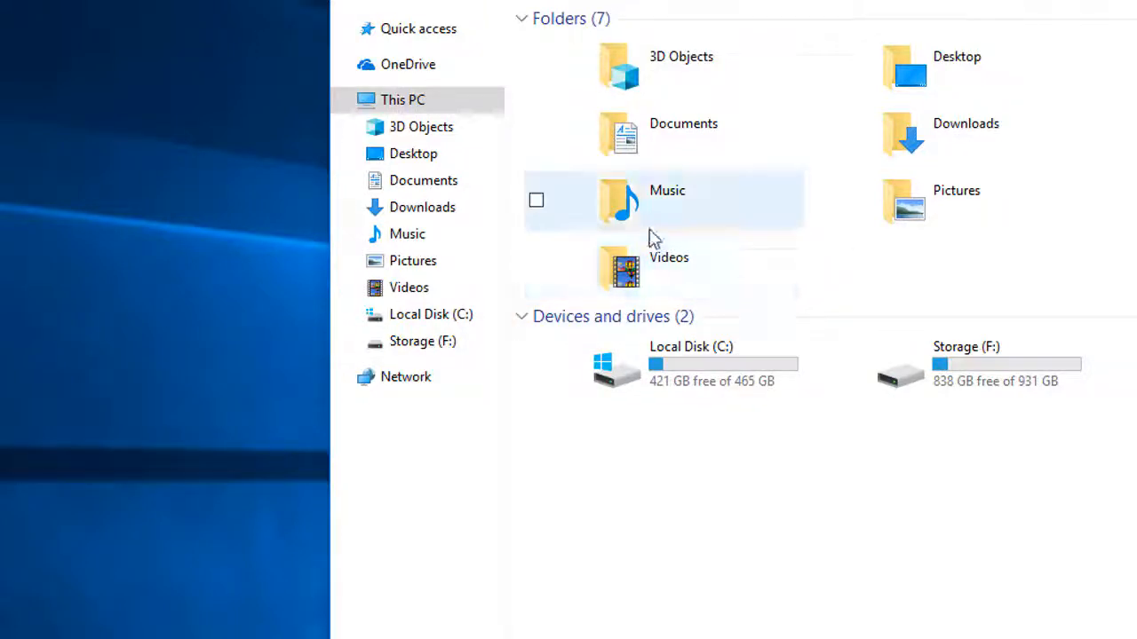
{"action": "mouse_move", "coordinate": [702, 369]}
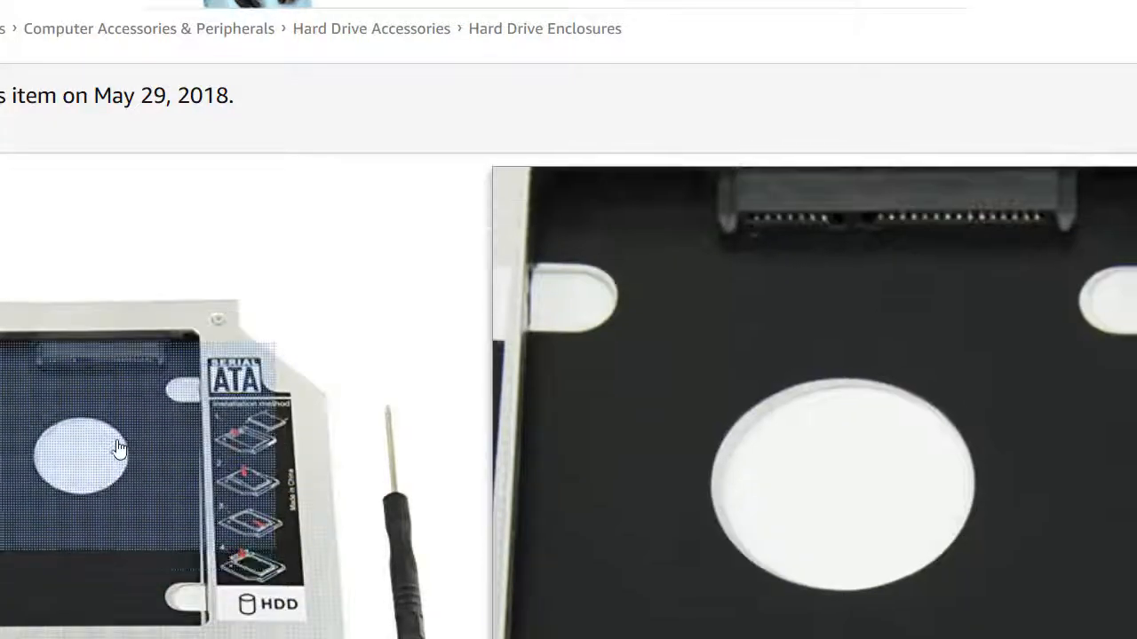
- Close the Highfine SATA hard drive caddy page and all other browser tabs
{"action": "scroll", "scroll_direction": "down", "scroll_amount": 3}
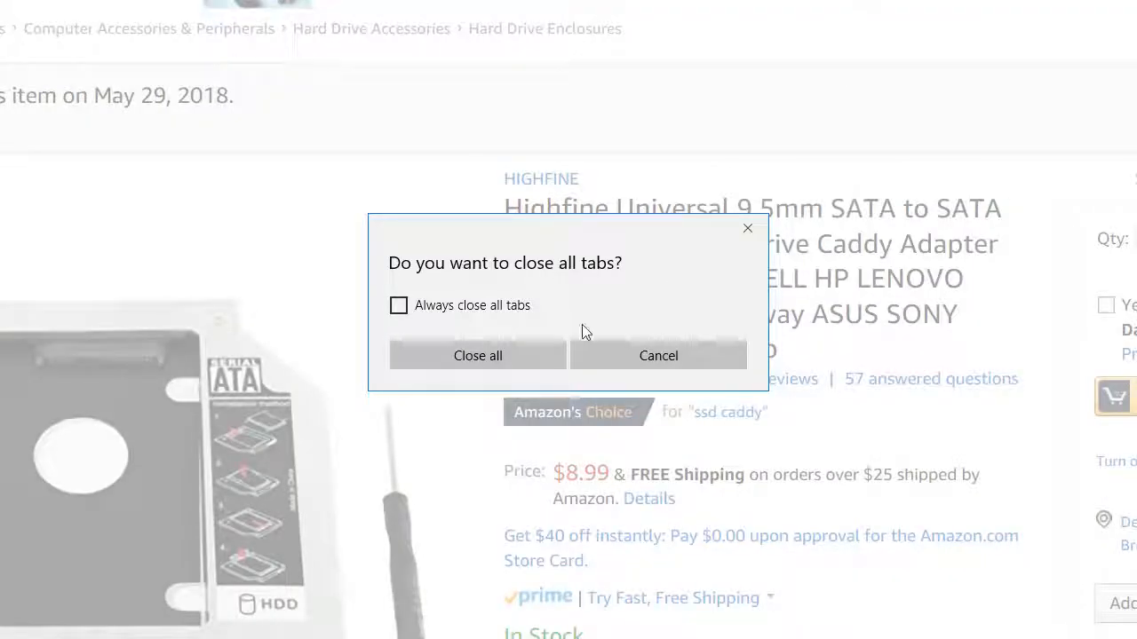
{"action": "left_click", "coordinate": [476, 355]}
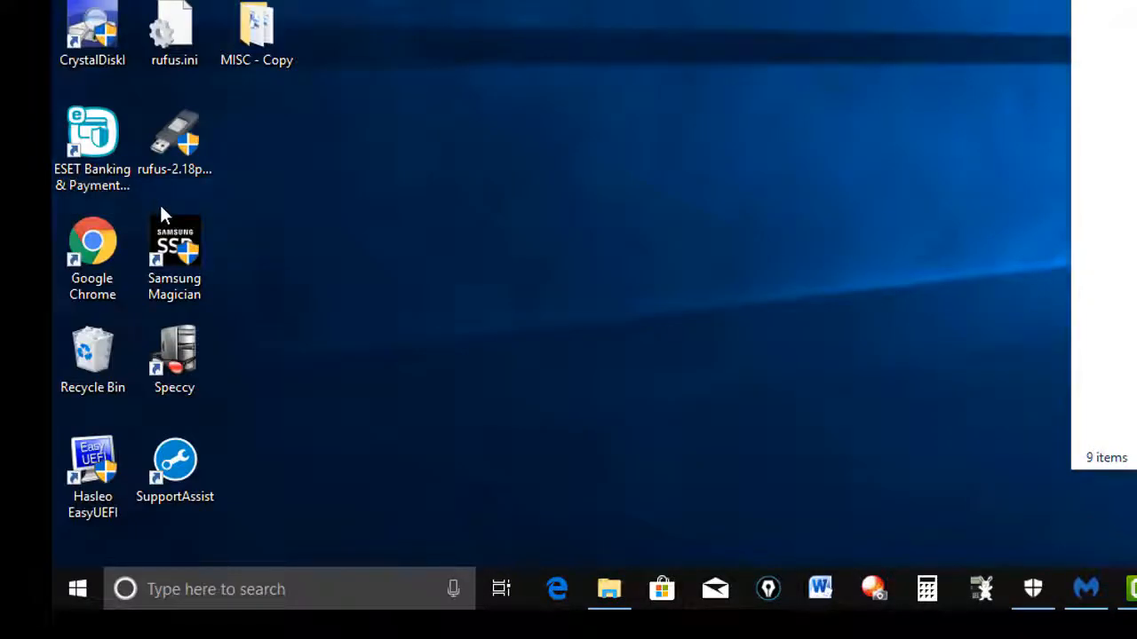
- Launch Disk Management to review the partitions on Disk 0 and Disk 1
{"action": "left_click", "coordinate": [609, 589]}
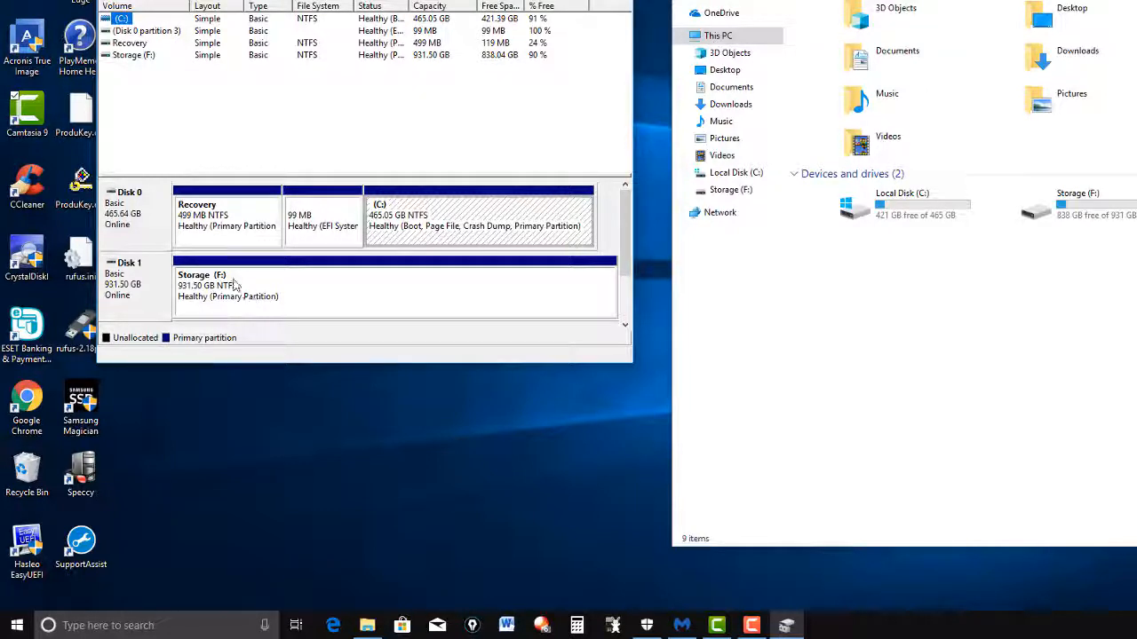
{"action": "mouse_move", "coordinate": [247, 302]}
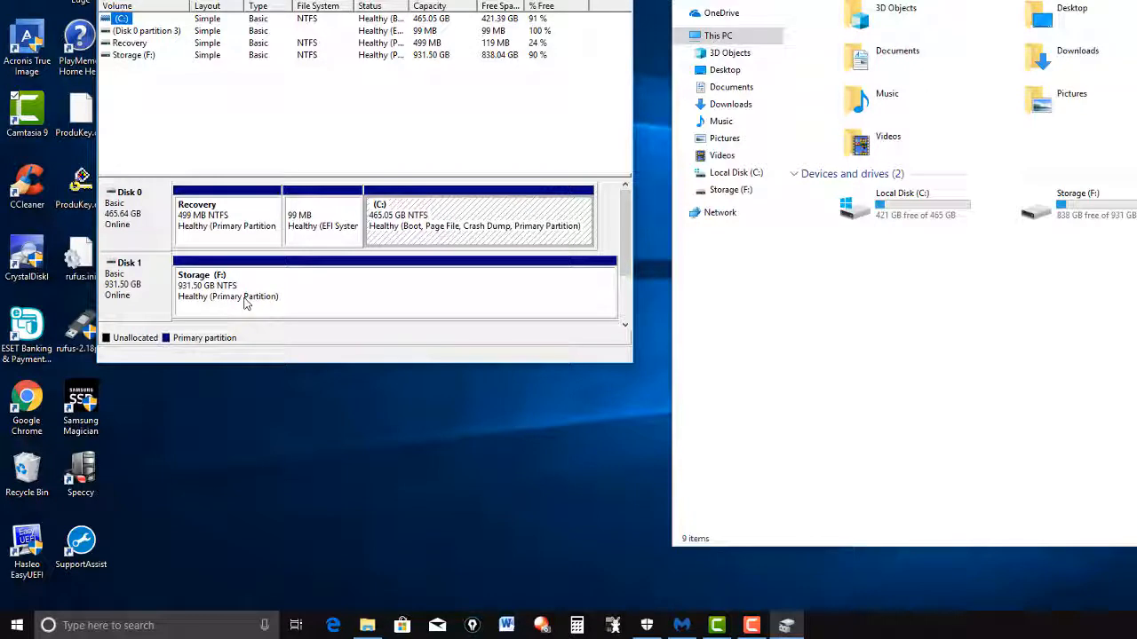
{"action": "mouse_move", "coordinate": [268, 297]}
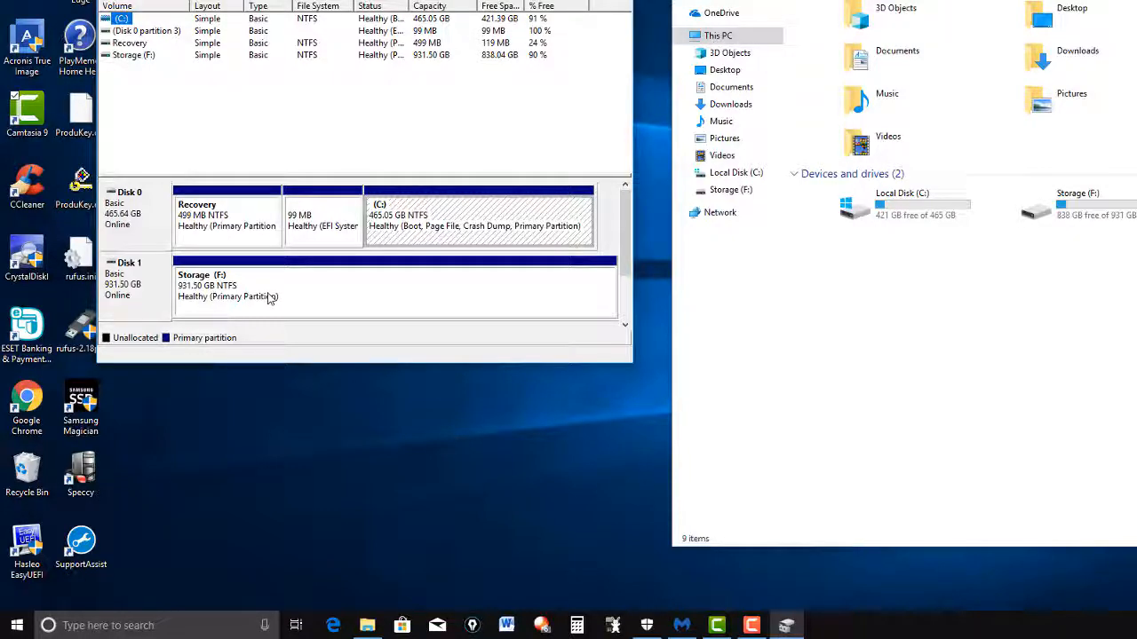
{"action": "mouse_move", "coordinate": [292, 300]}
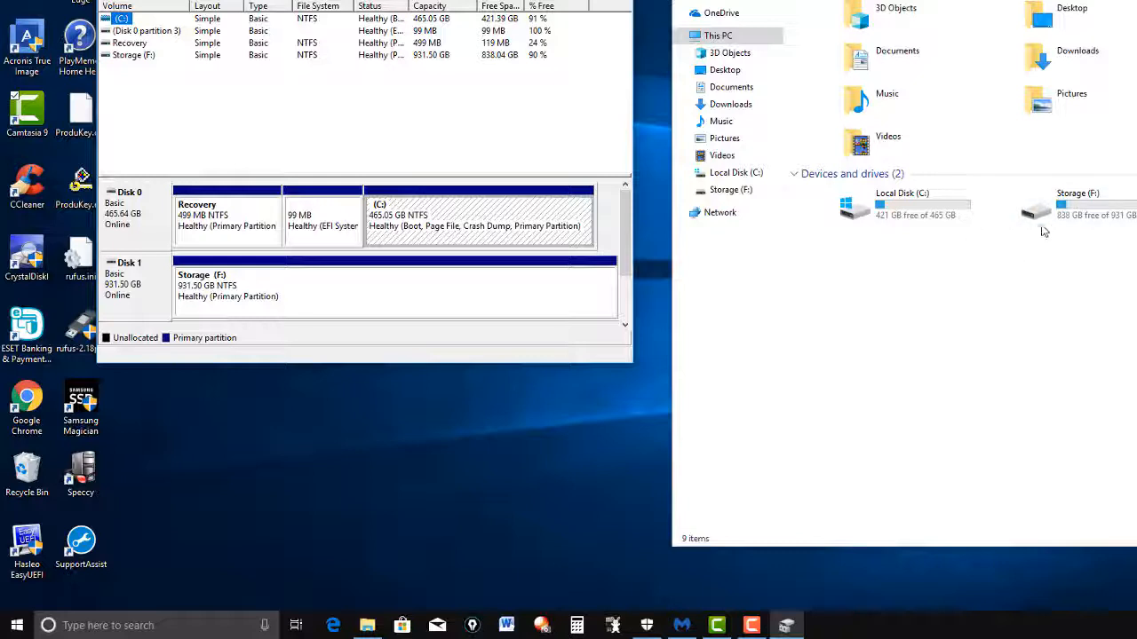
{"action": "mouse_move", "coordinate": [1003, 239]}
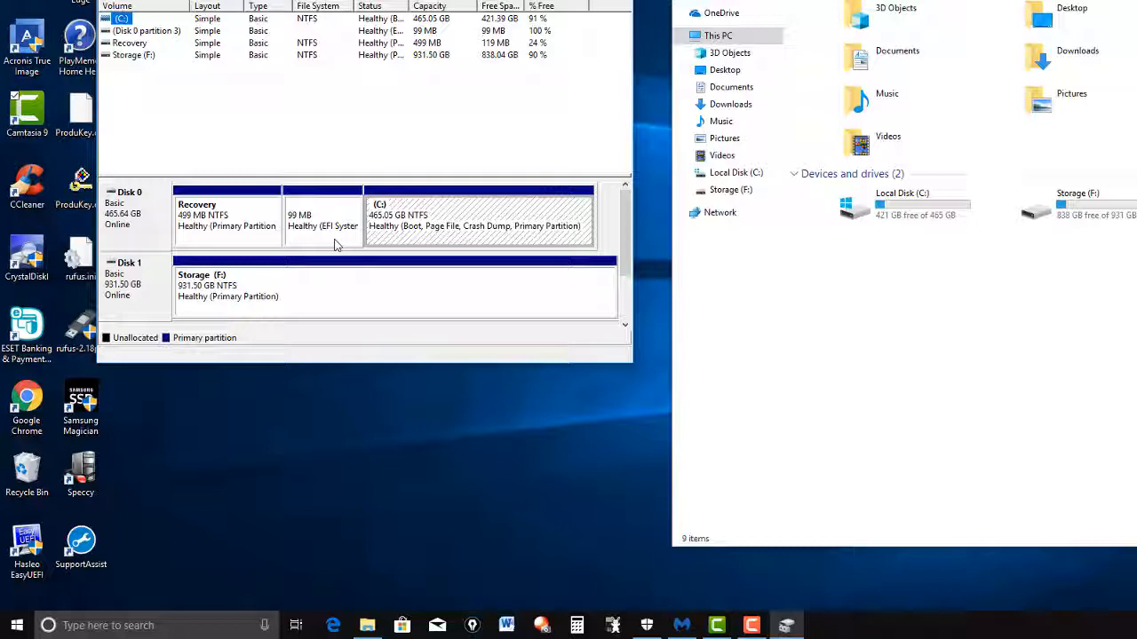
{"action": "mouse_move", "coordinate": [354, 247]}
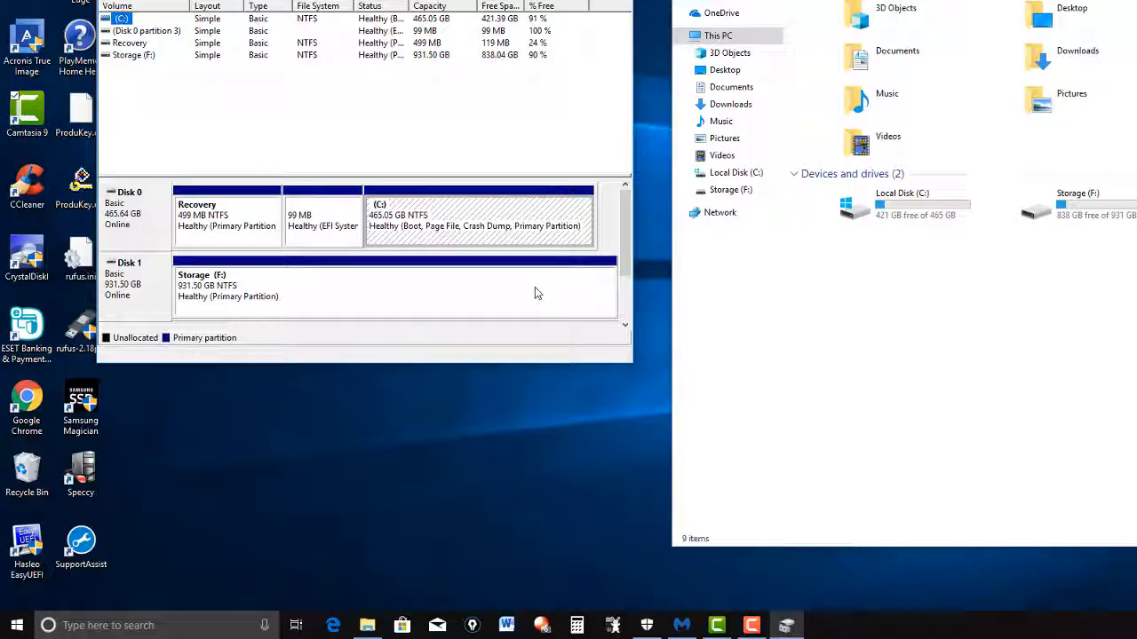
{"action": "mouse_move", "coordinate": [398, 309]}
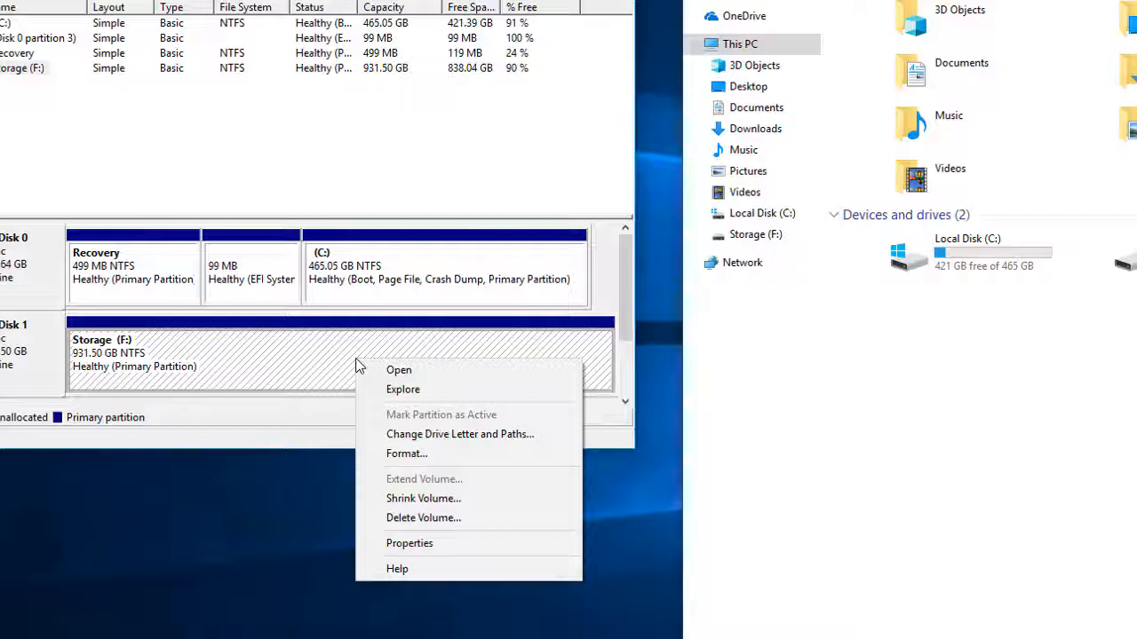
{"action": "mouse_move", "coordinate": [434, 498]}
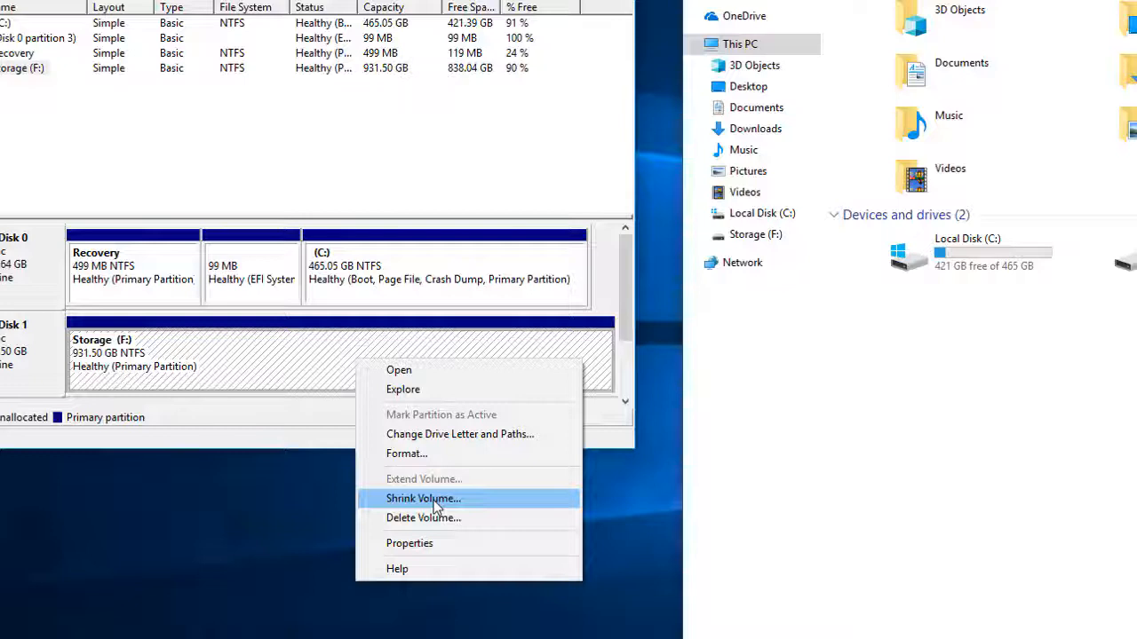
- Shrink Storage (F:) by 5000 MB, leaving 4.88 GB unallocated on Disk 1
{"action": "left_click", "coordinate": [423, 499]}
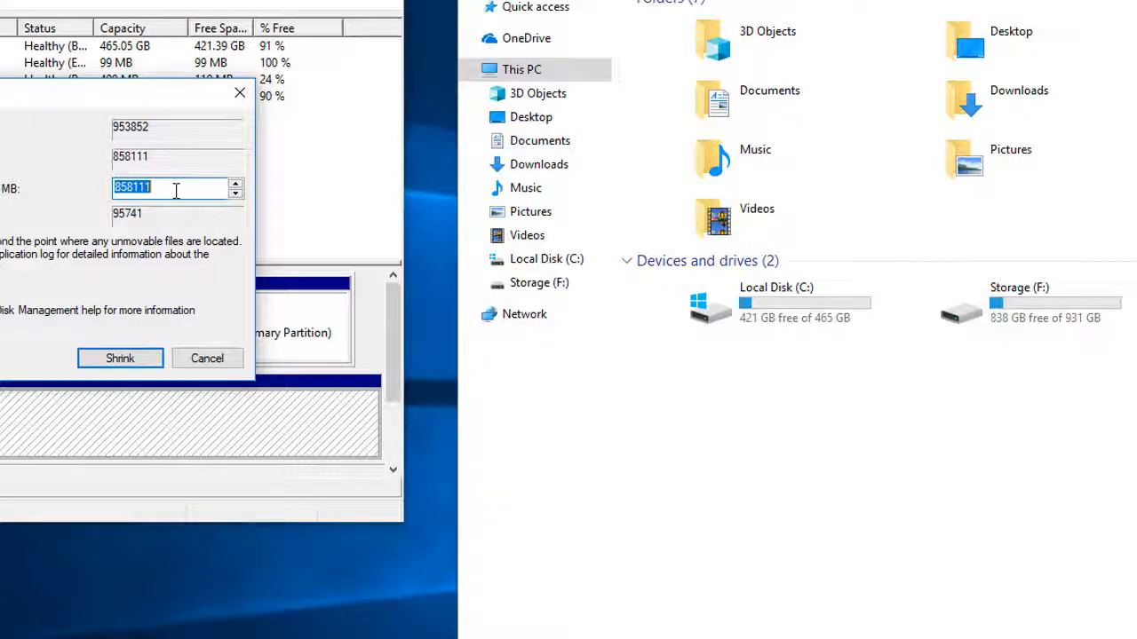
{"action": "type", "text": "5"}
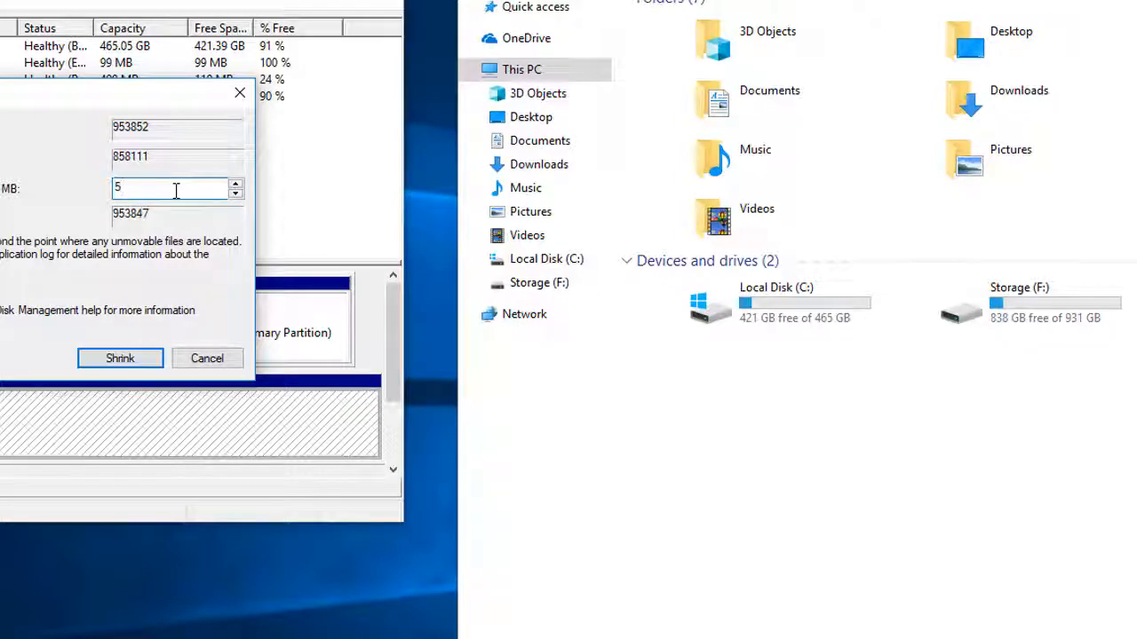
{"action": "type", "text": "000"}
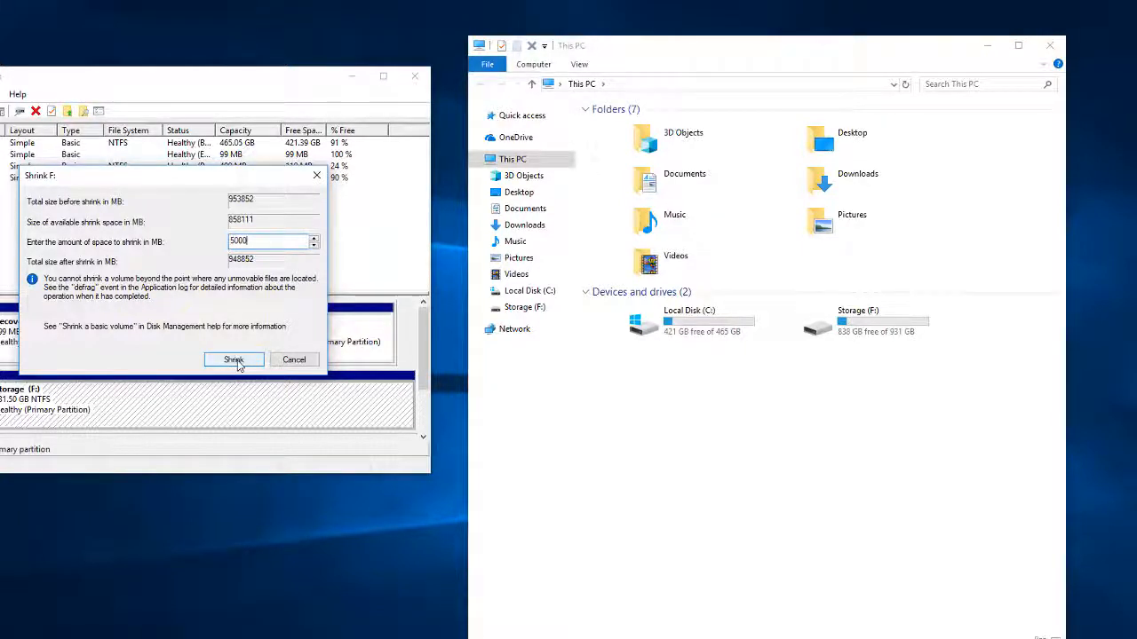
{"action": "left_click", "coordinate": [233, 359]}
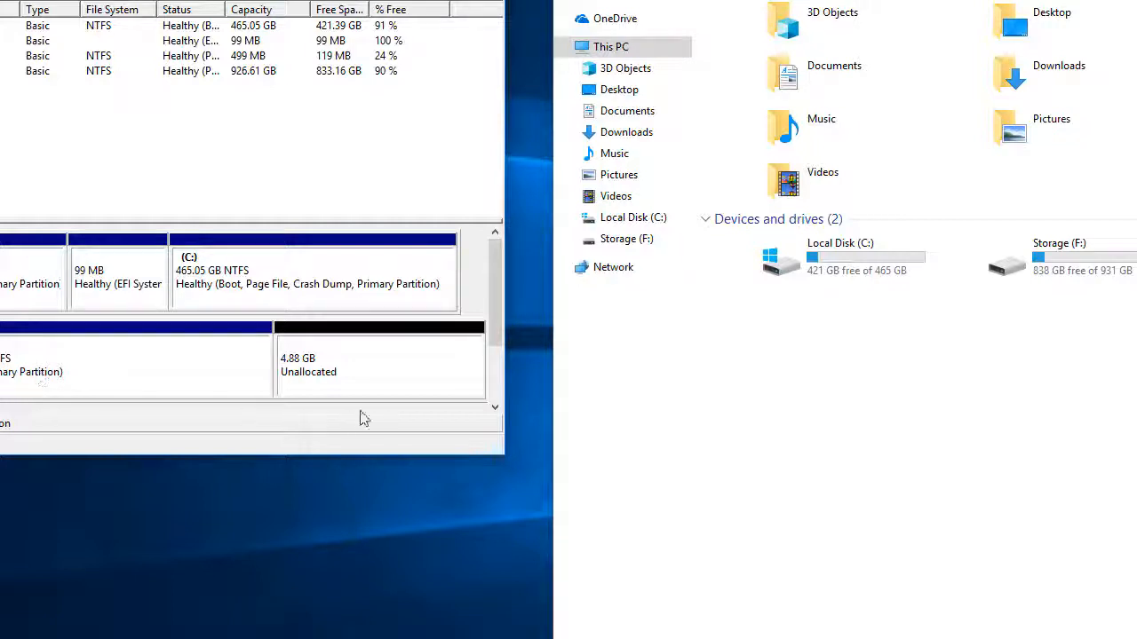
{"action": "mouse_move", "coordinate": [316, 380]}
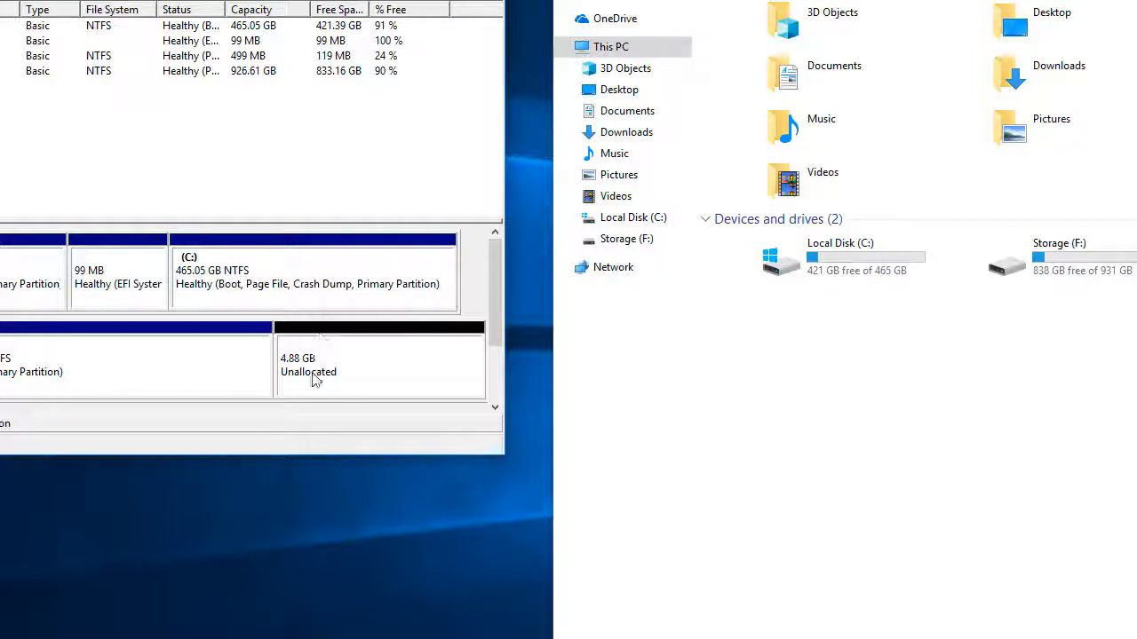
{"action": "mouse_move", "coordinate": [373, 371]}
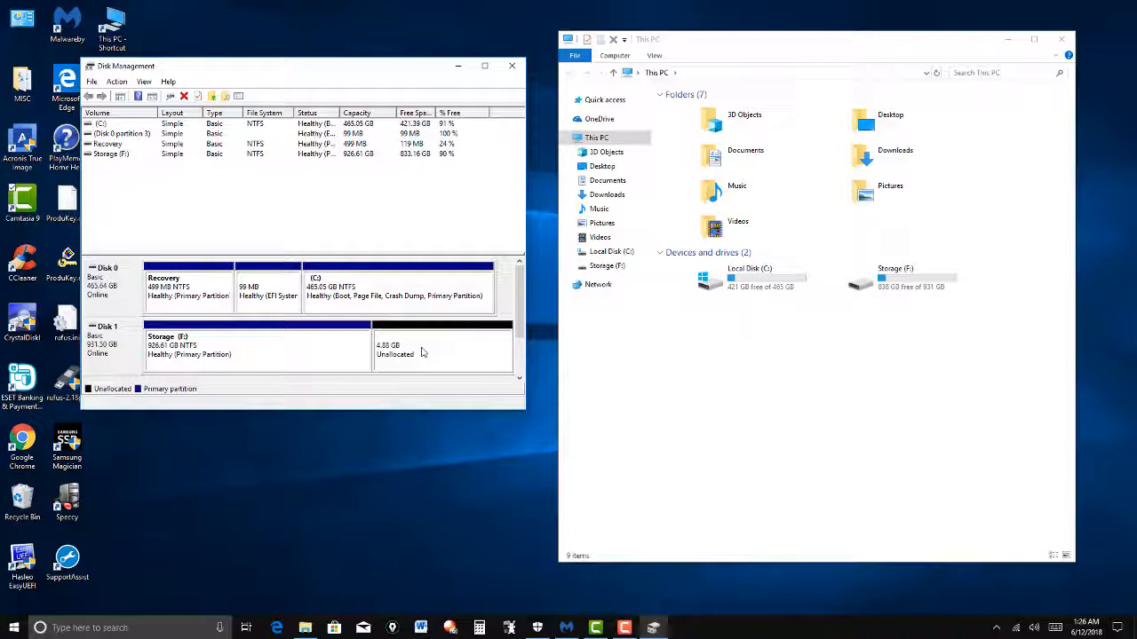
- Bring up the context menu for the 4.88 GB unallocated space on Disk 1
{"action": "right_click", "coordinate": [394, 347]}
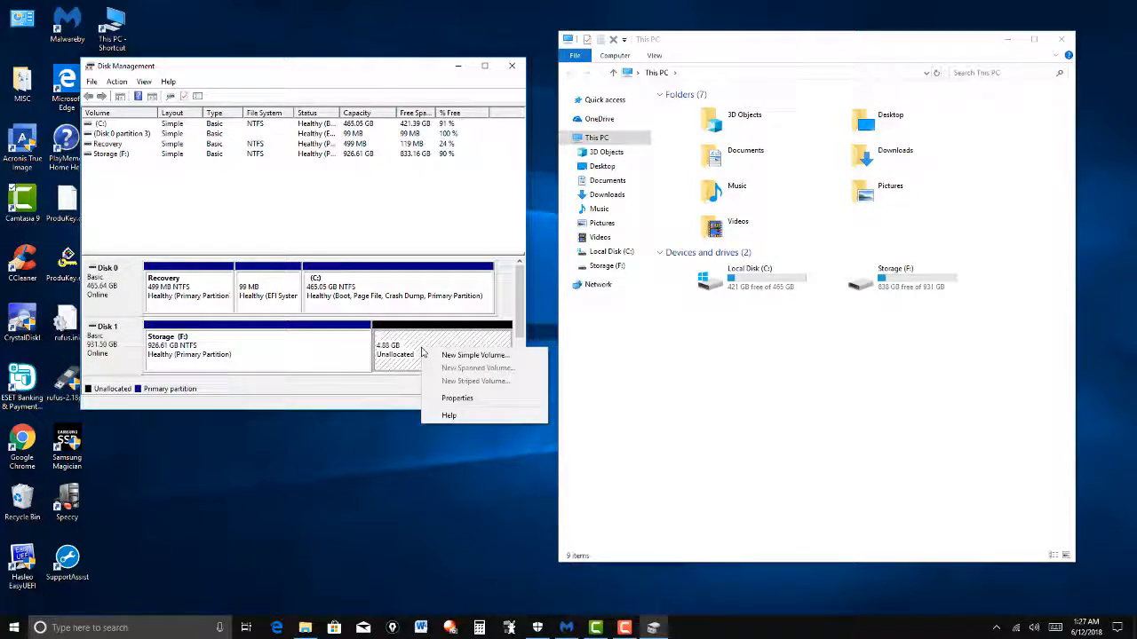
{"action": "mouse_move", "coordinate": [475, 355]}
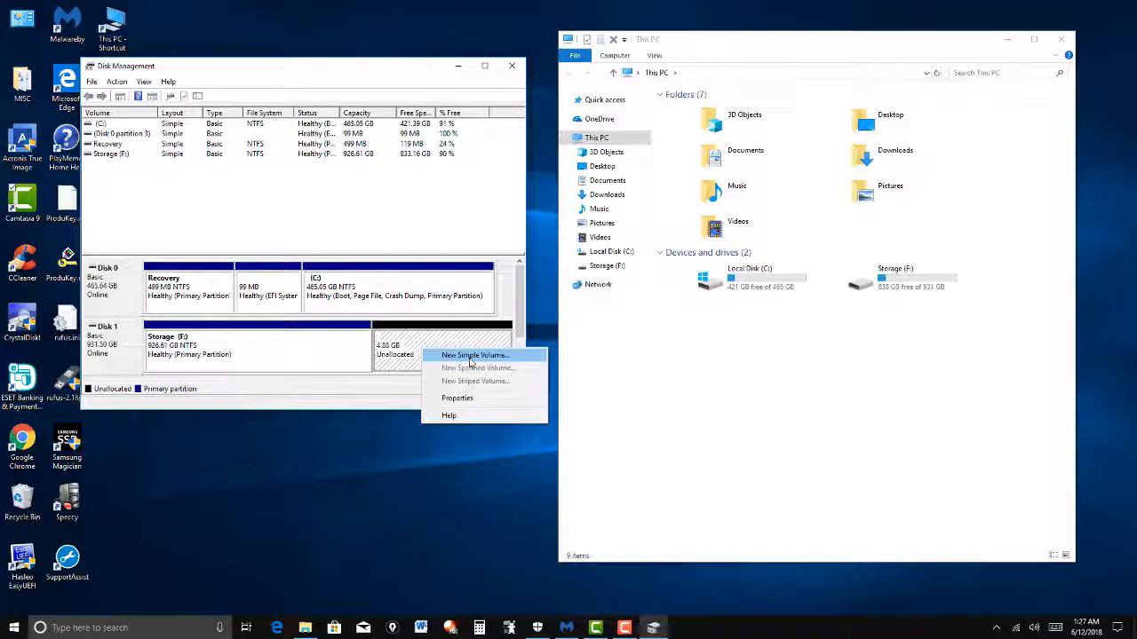
- Create a 5000 MB NTFS quick-formatted New Volume with drive letter H
{"action": "left_click", "coordinate": [475, 354]}
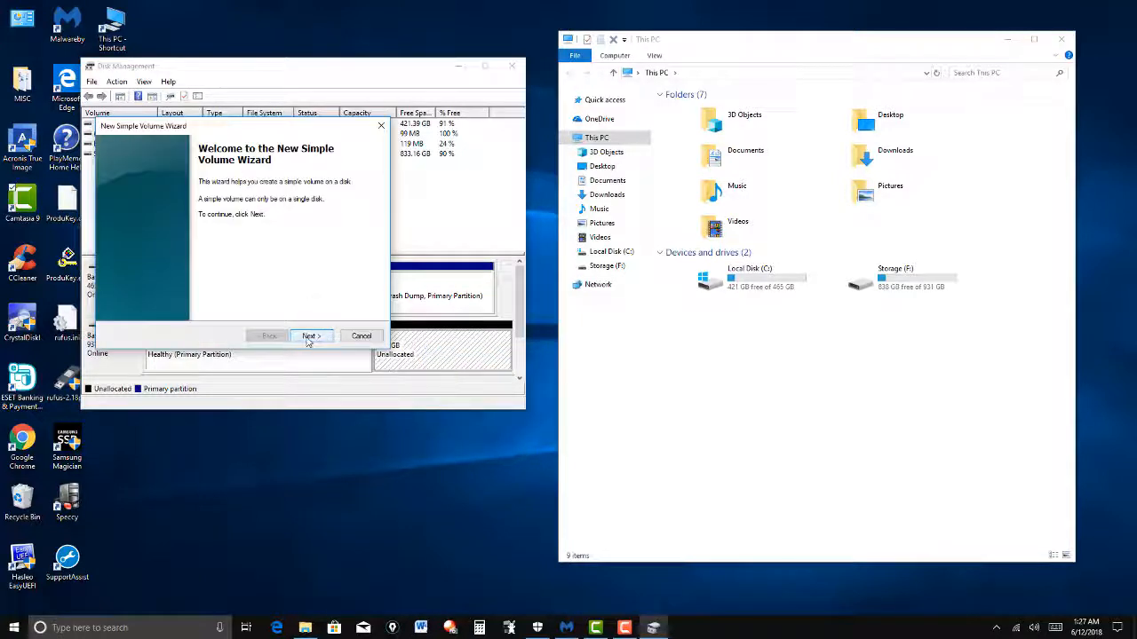
{"action": "left_click", "coordinate": [309, 335]}
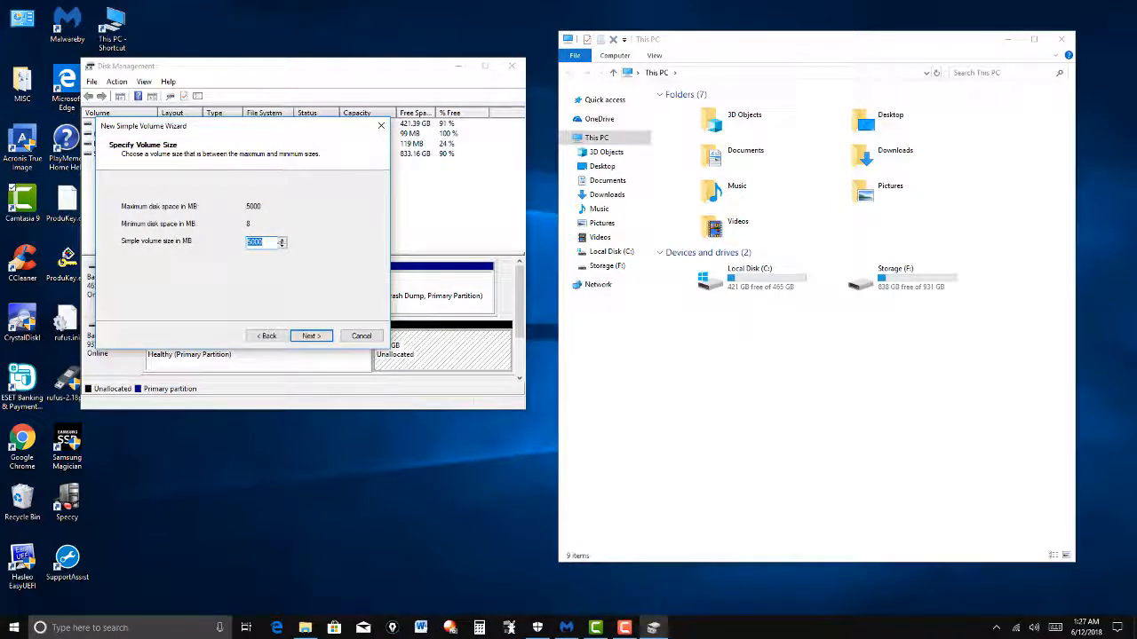
{"action": "left_click", "coordinate": [310, 336]}
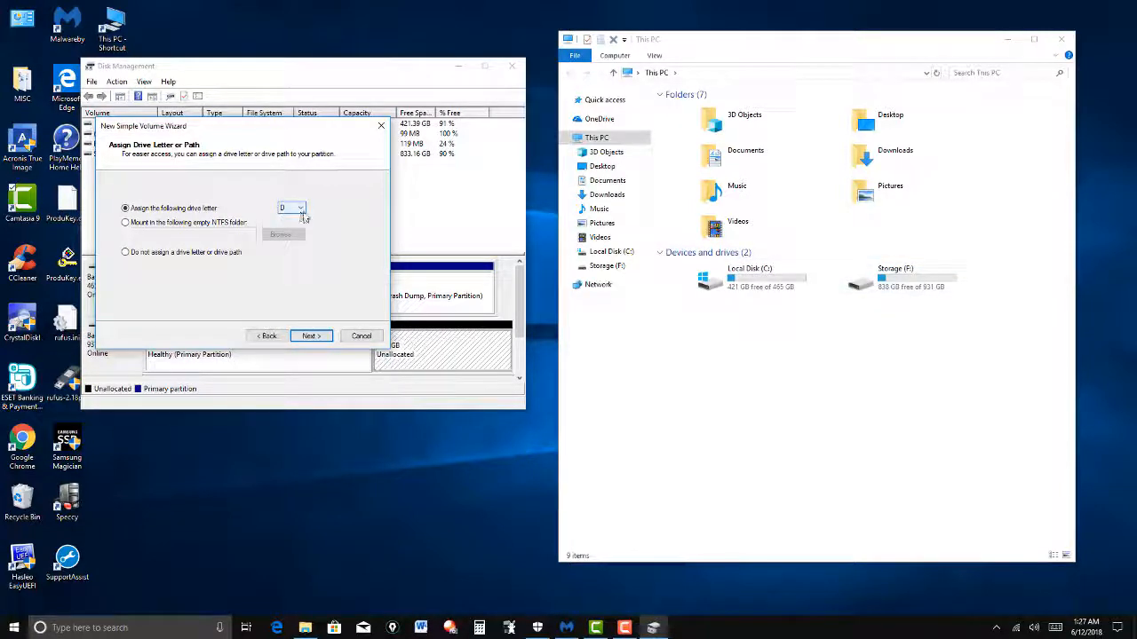
{"action": "left_click", "coordinate": [299, 208]}
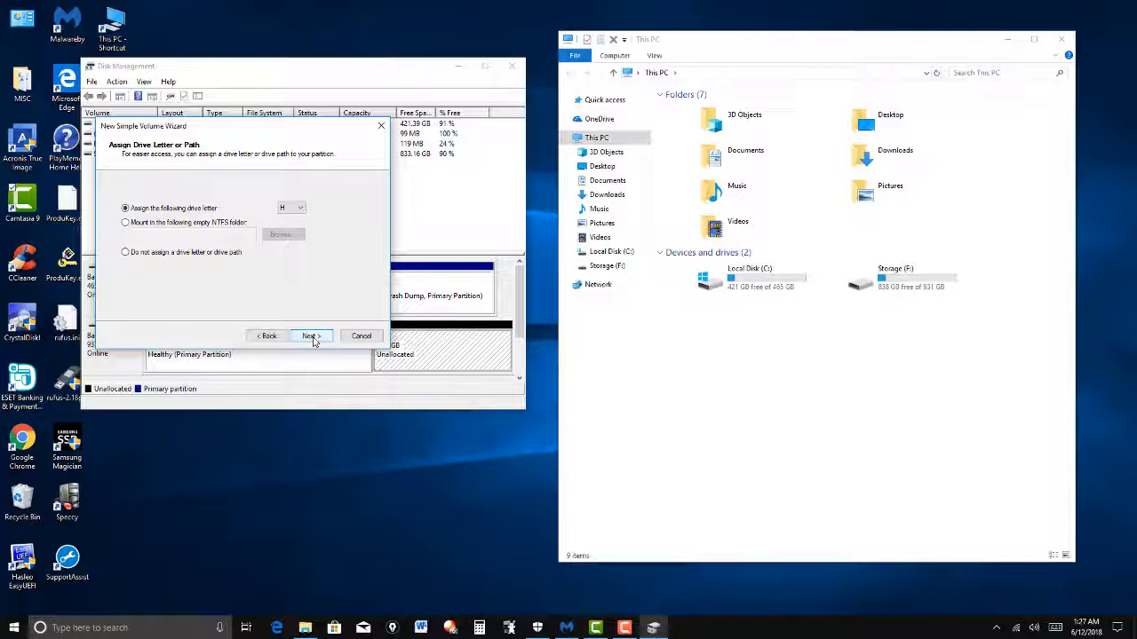
{"action": "left_click", "coordinate": [308, 335]}
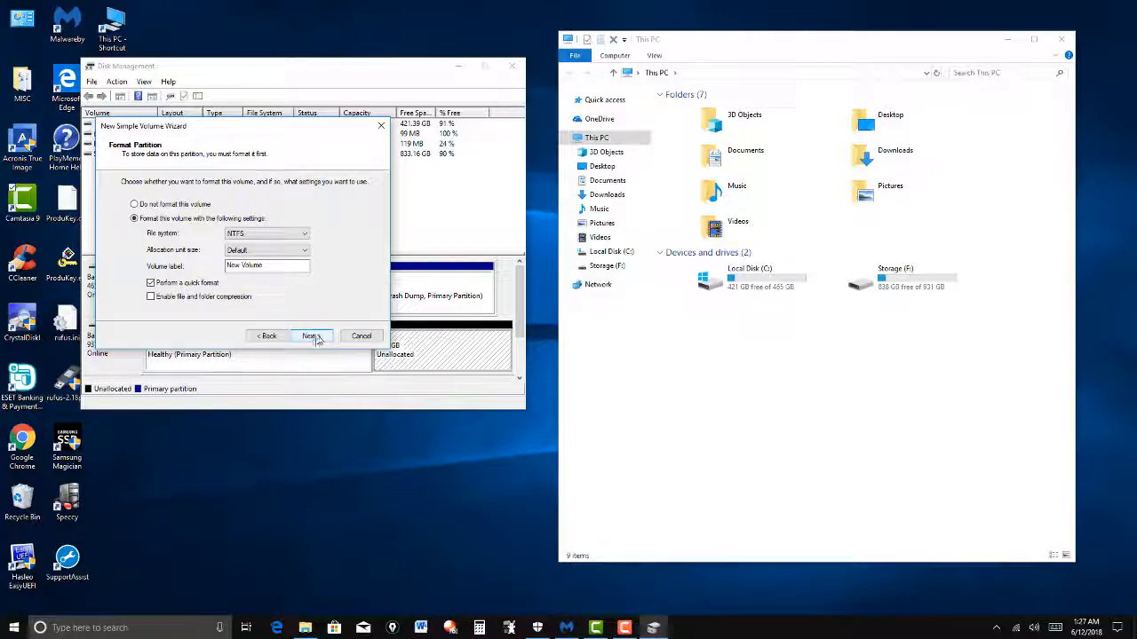
{"action": "left_click", "coordinate": [309, 335]}
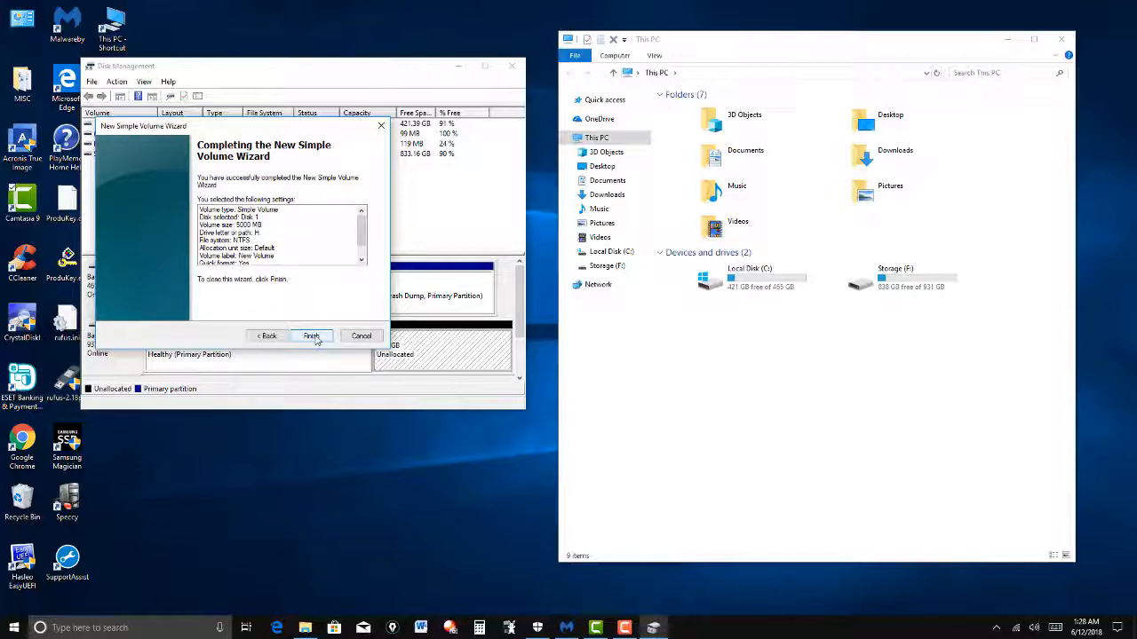
{"action": "left_click", "coordinate": [310, 335]}
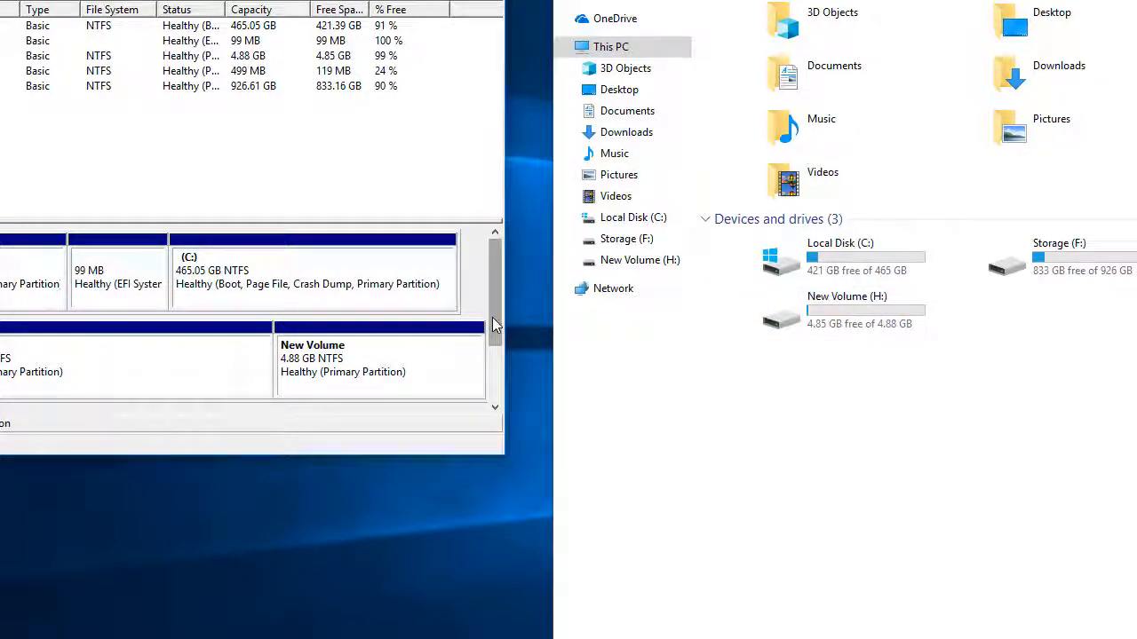
{"action": "scroll", "scroll_direction": "down", "scroll_amount": 3}
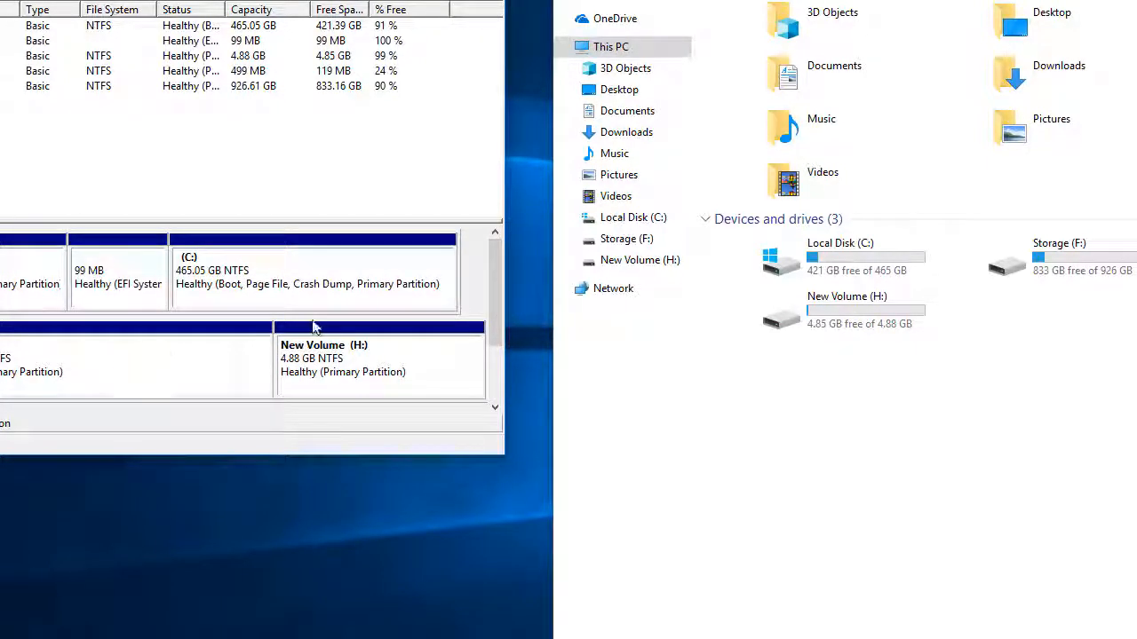
{"action": "mouse_move", "coordinate": [379, 349]}
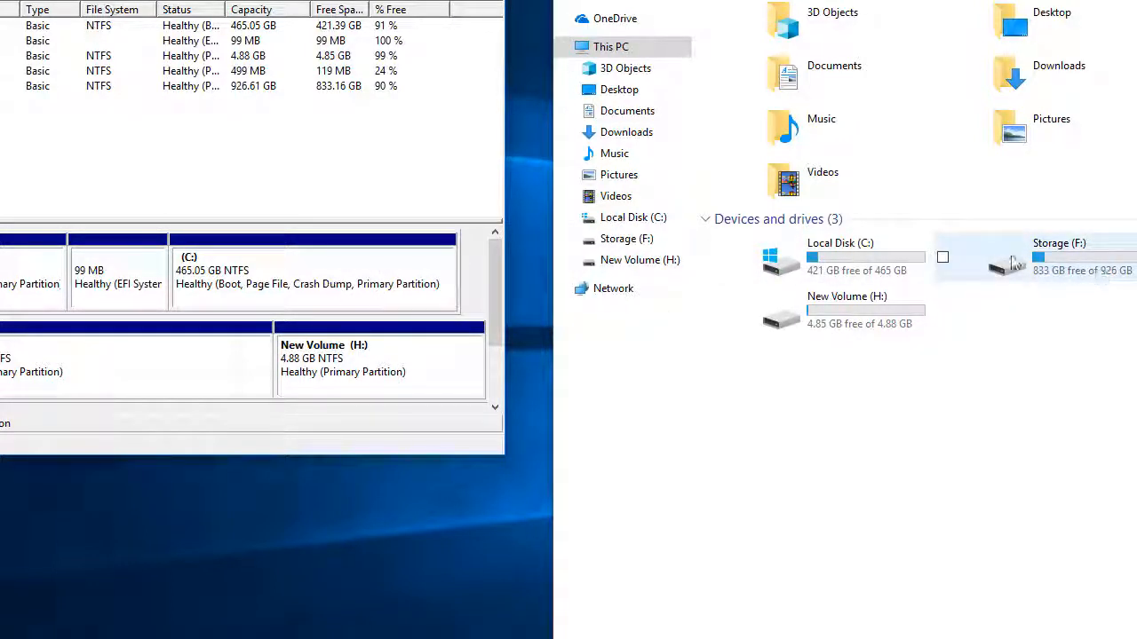
{"action": "mouse_move", "coordinate": [1061, 291]}
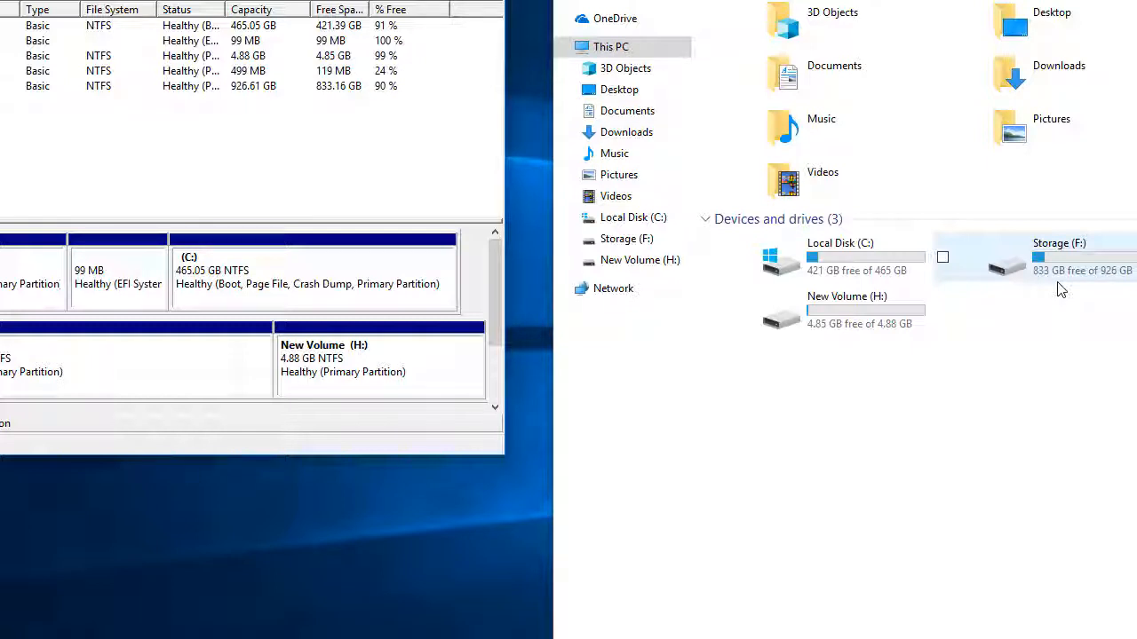
{"action": "mouse_move", "coordinate": [1082, 268]}
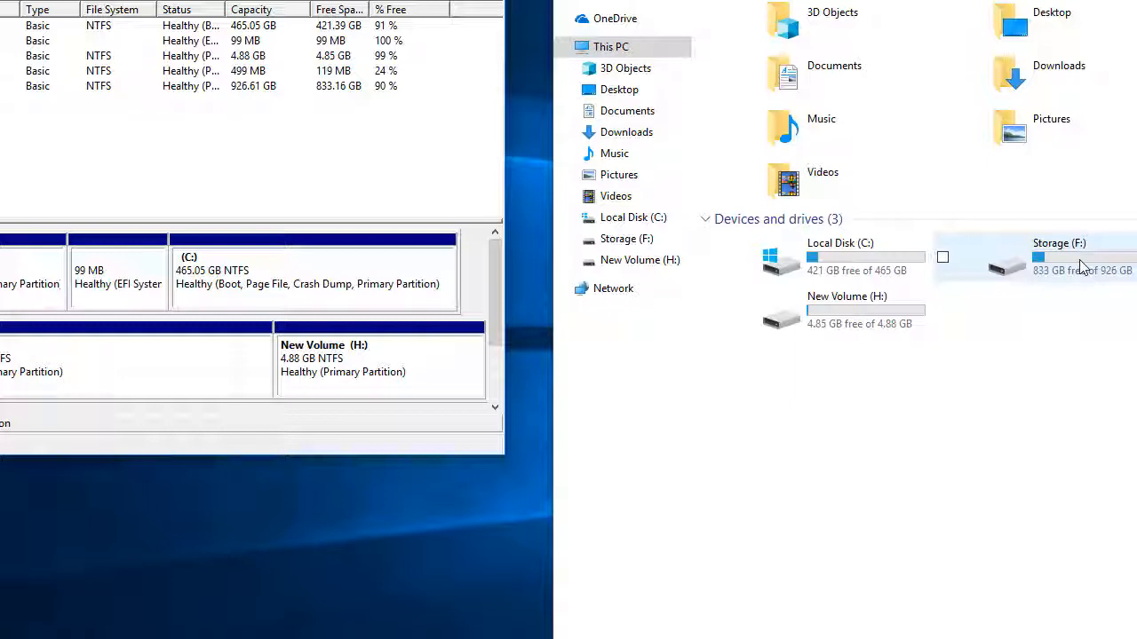
{"action": "mouse_move", "coordinate": [976, 278]}
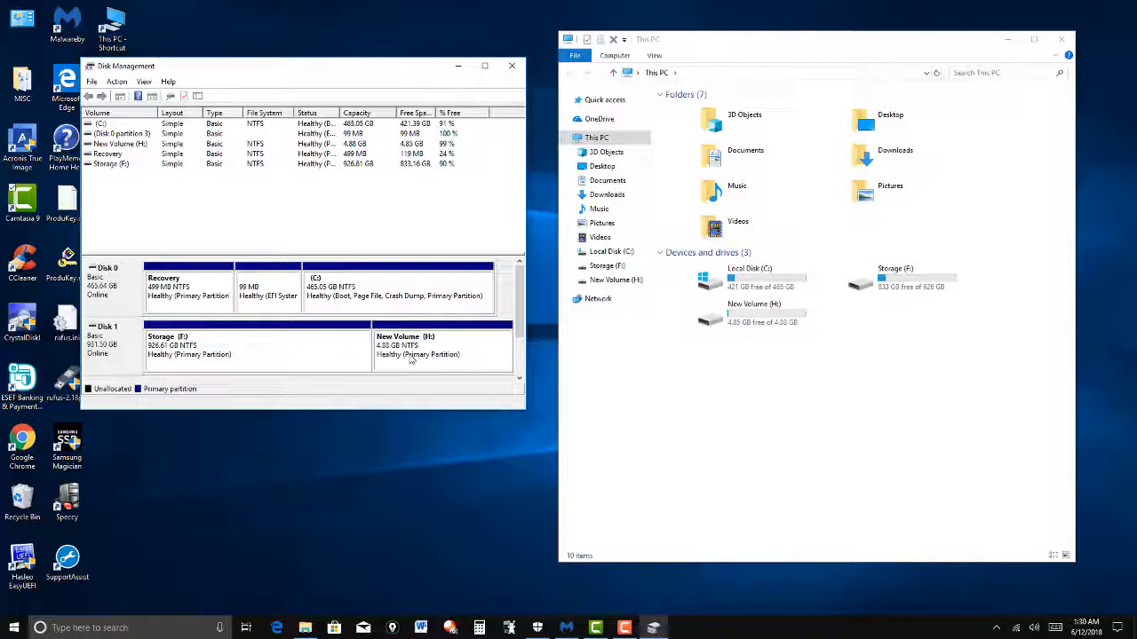
{"action": "mouse_move", "coordinate": [405, 366]}
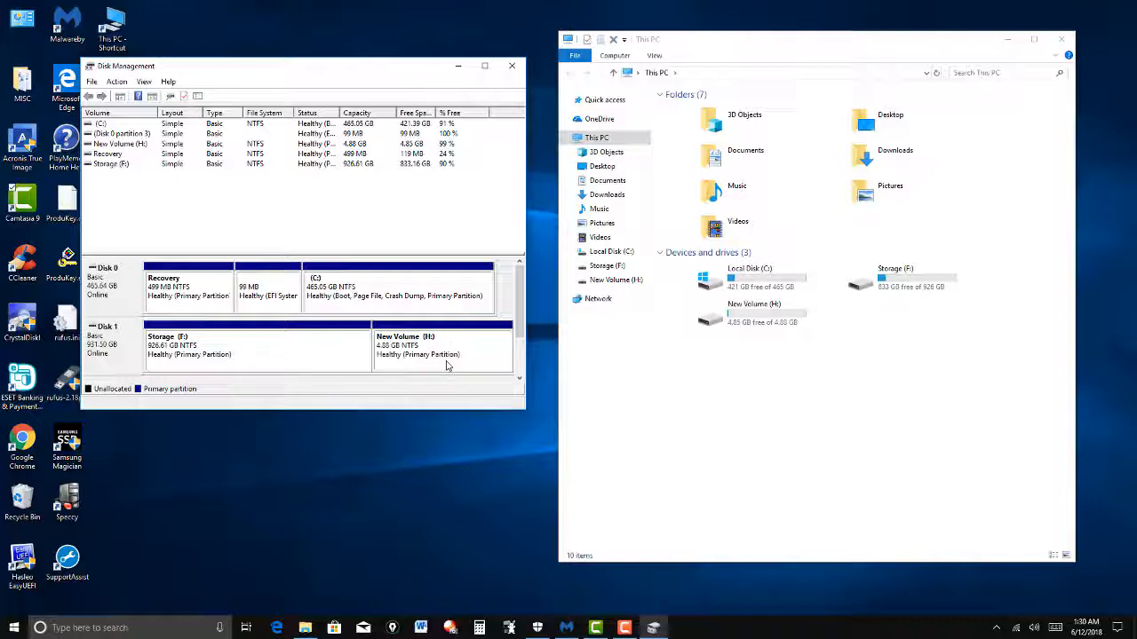
- Delete New Volume (H:), freeing 4.88 GB of unallocated space beside Storage (F:)
{"action": "right_click", "coordinate": [417, 347]}
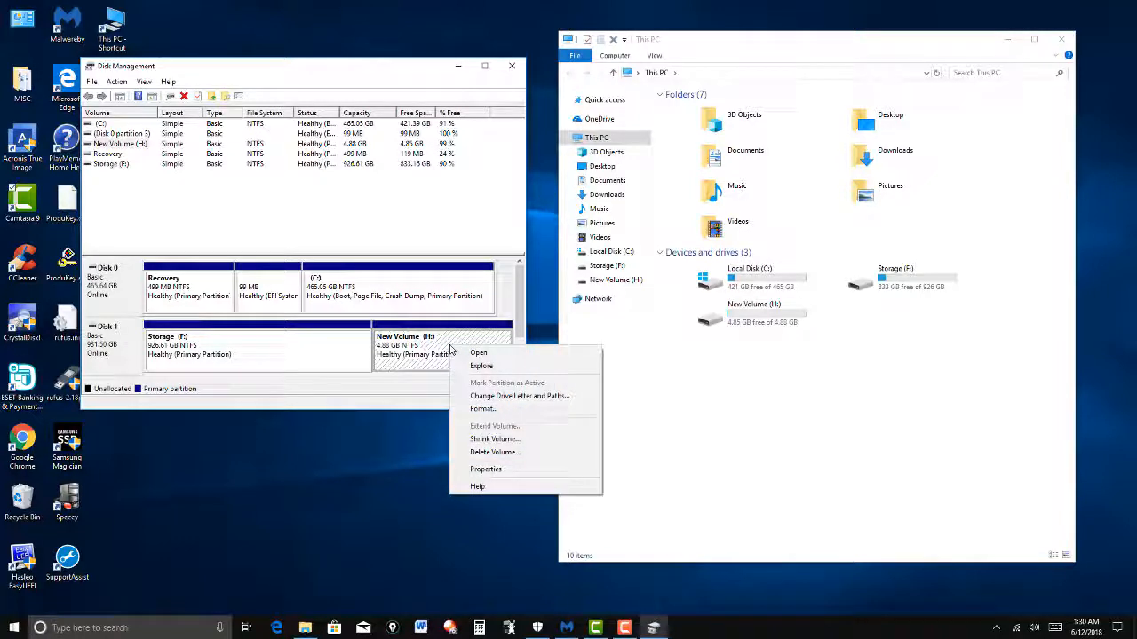
{"action": "mouse_move", "coordinate": [495, 456]}
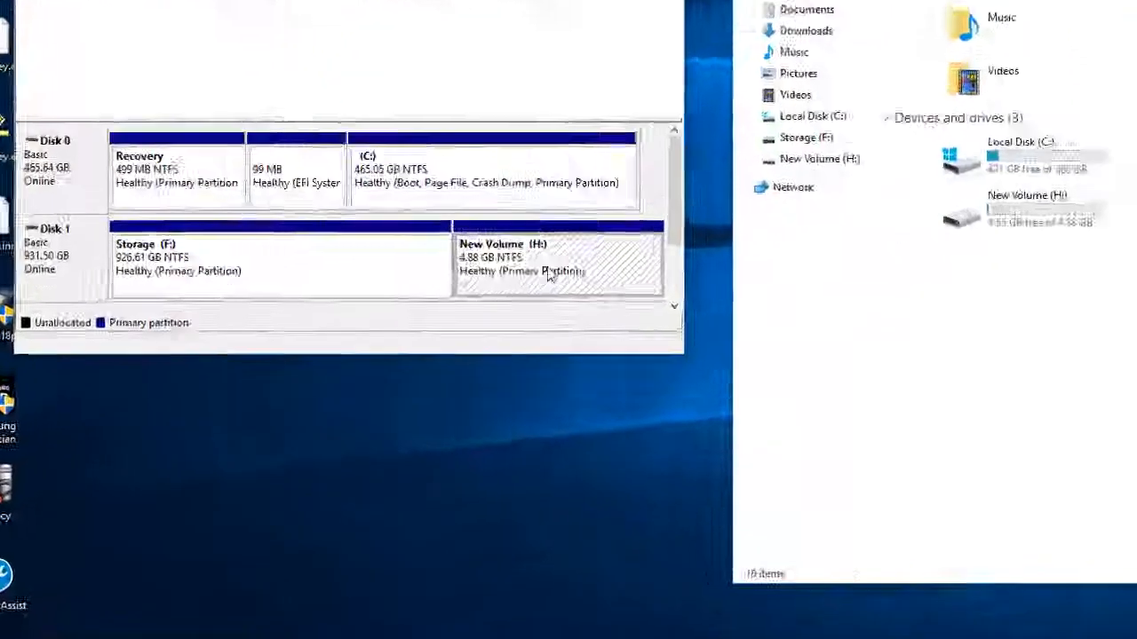
{"action": "right_click", "coordinate": [551, 273]}
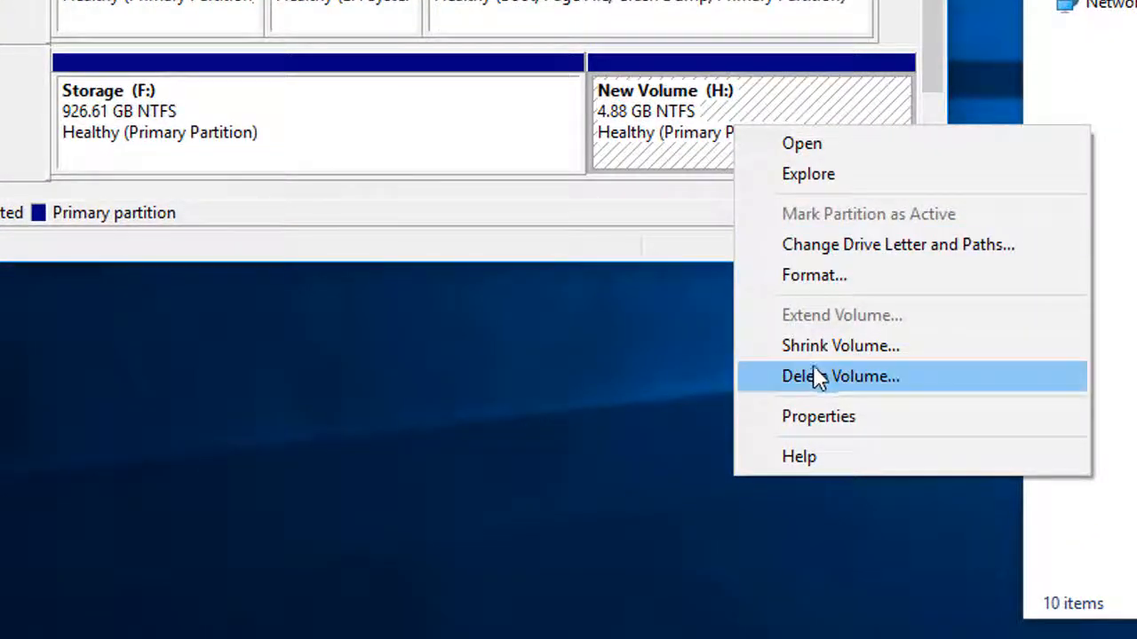
{"action": "left_click", "coordinate": [840, 375]}
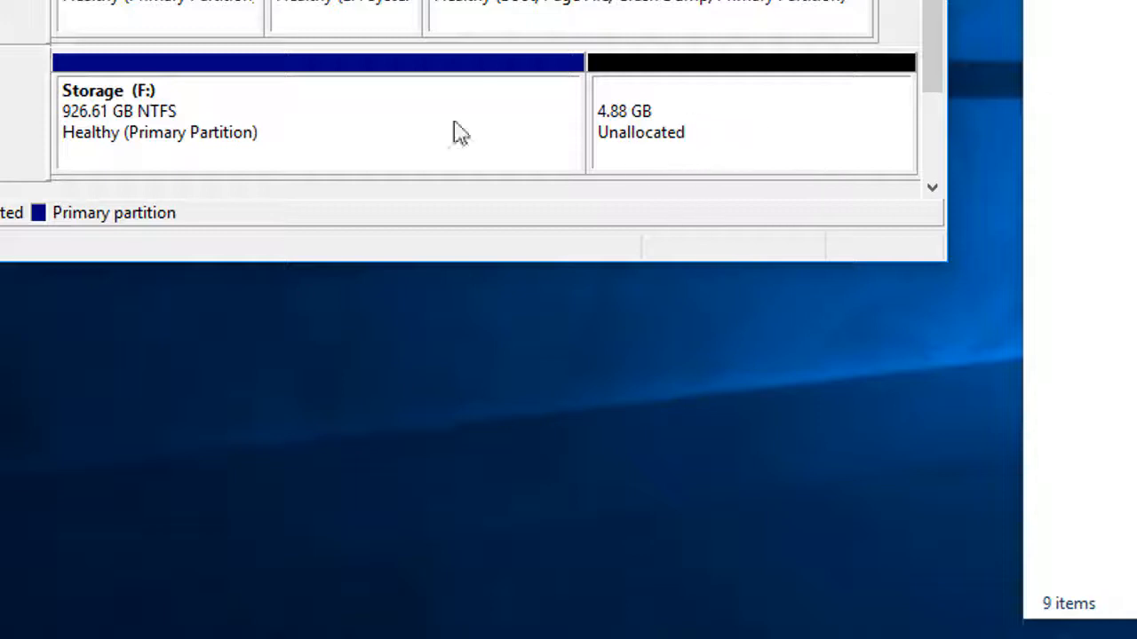
{"action": "mouse_move", "coordinate": [235, 133]}
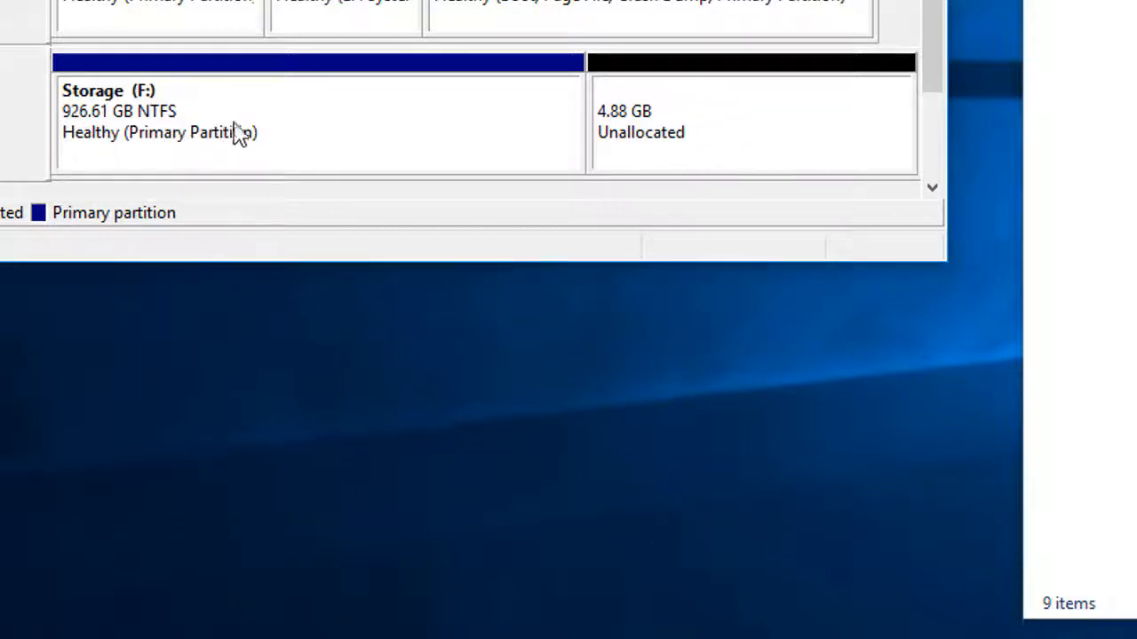
{"action": "mouse_move", "coordinate": [310, 125]}
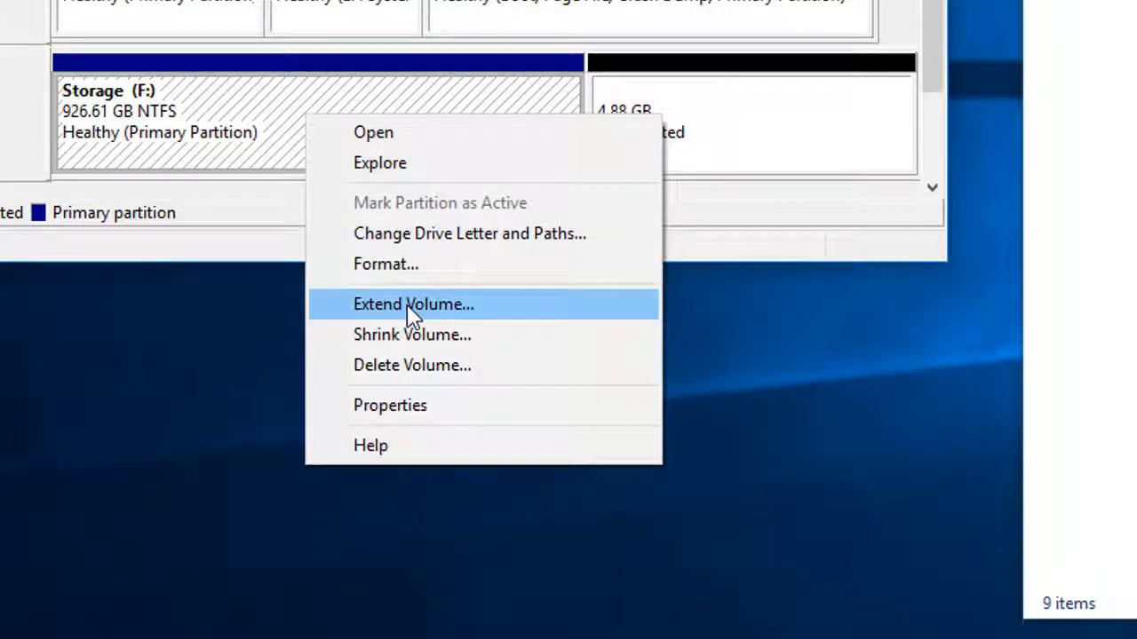
{"action": "mouse_move", "coordinate": [511, 142]}
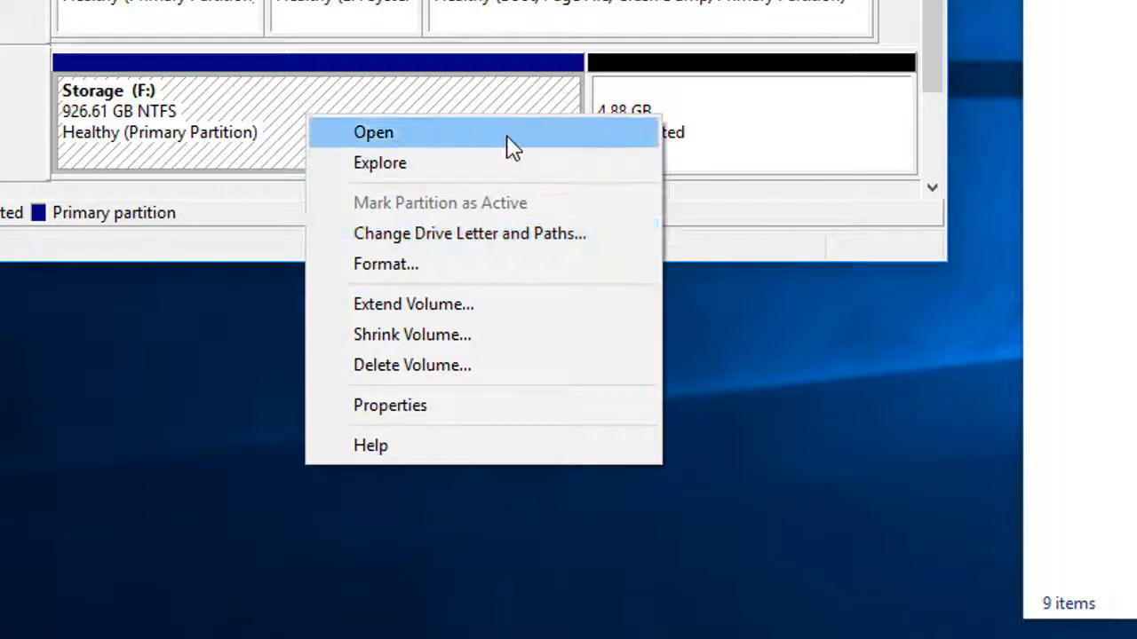
{"action": "mouse_move", "coordinate": [413, 304]}
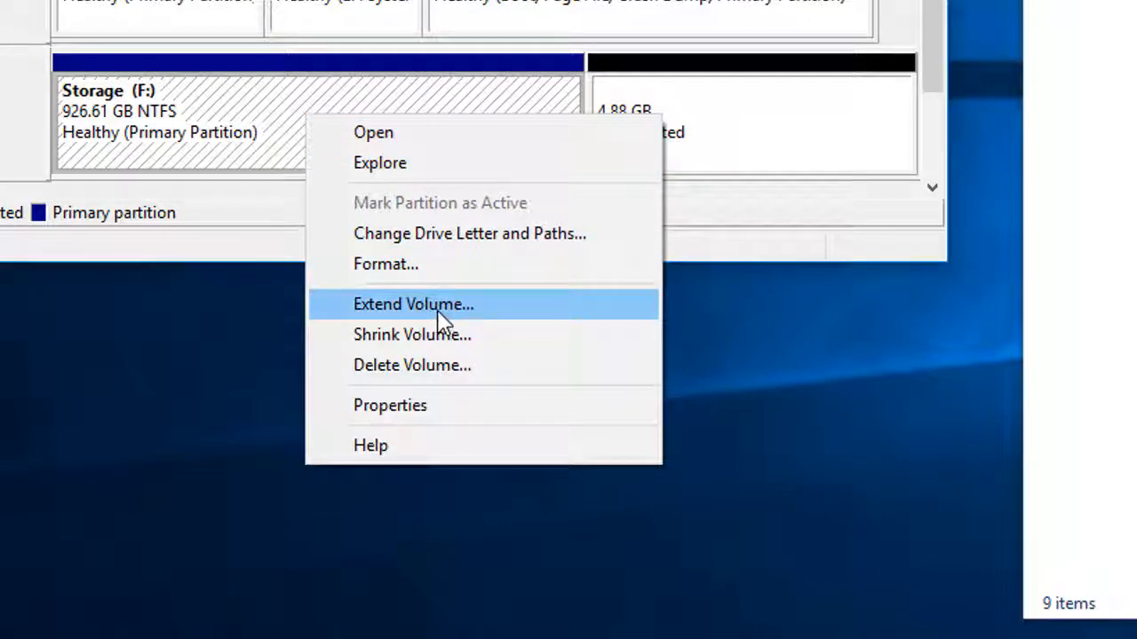
- Extend Storage (F:) by 5000 MB back into a single 931.50 GB partition
{"action": "left_click", "coordinate": [412, 303]}
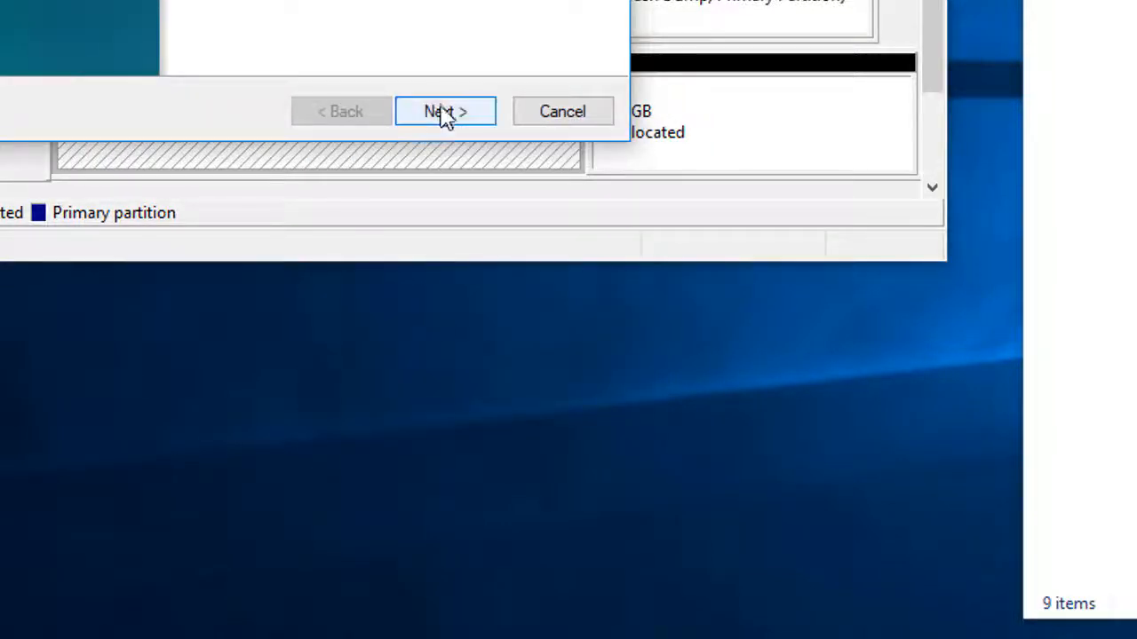
{"action": "left_click", "coordinate": [445, 111]}
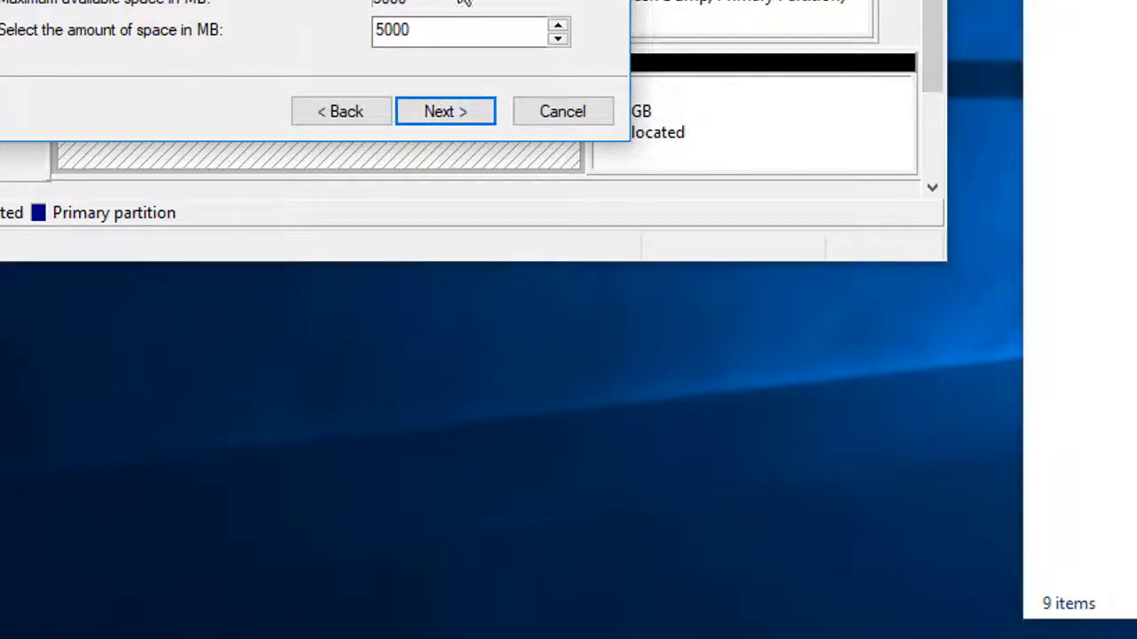
{"action": "left_click", "coordinate": [445, 111]}
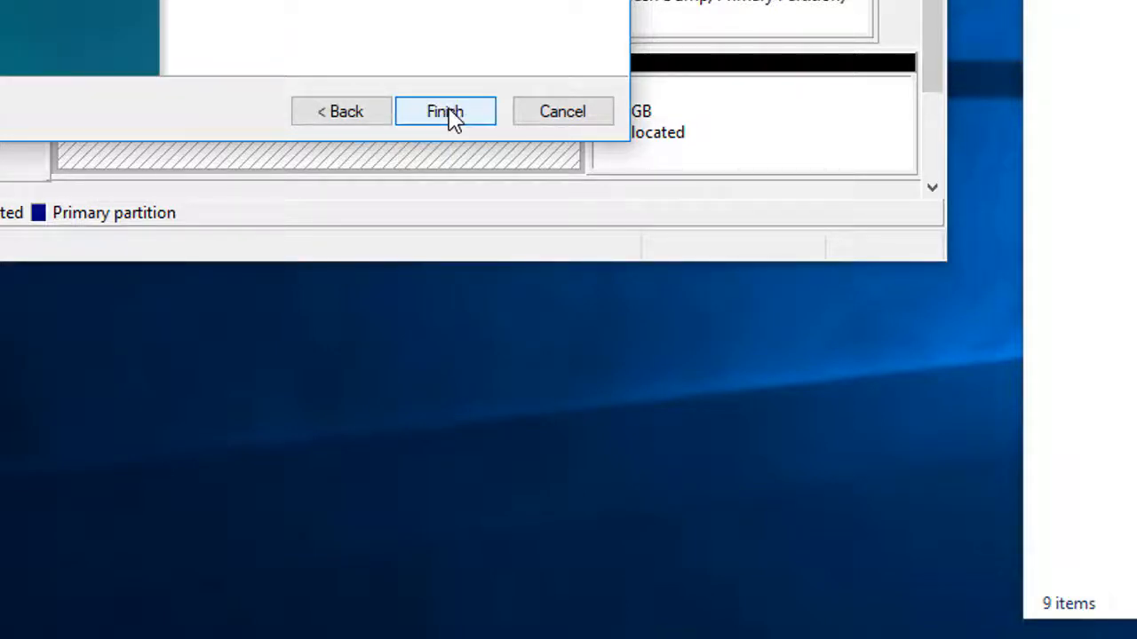
{"action": "left_click", "coordinate": [444, 111]}
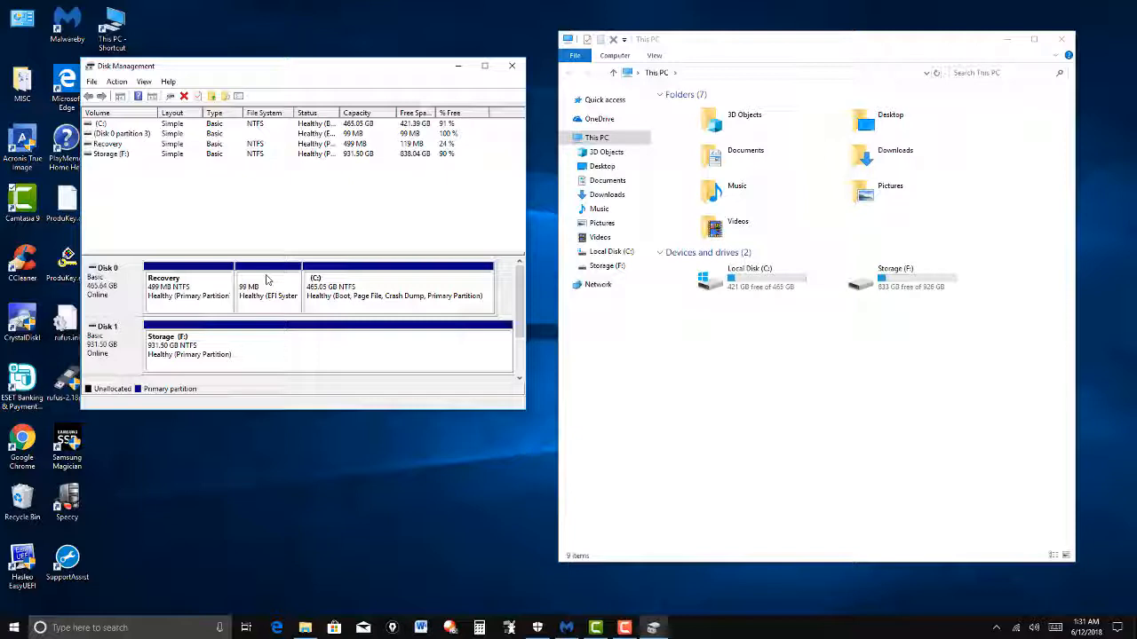
{"action": "mouse_move", "coordinate": [220, 220]}
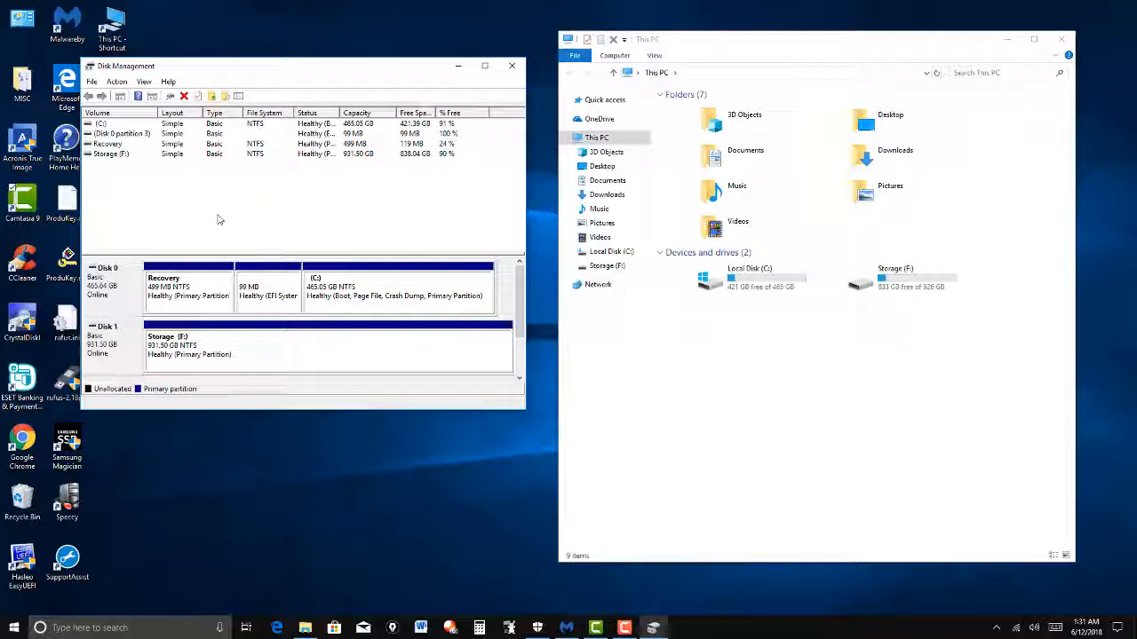
{"action": "mouse_move", "coordinate": [353, 207]}
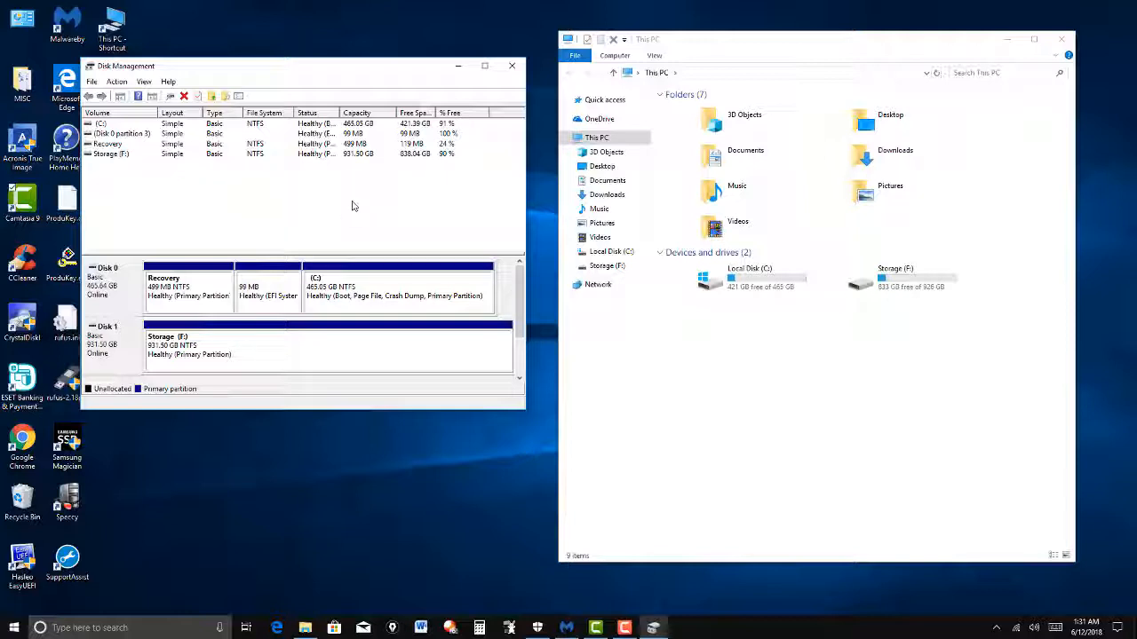
{"action": "mouse_move", "coordinate": [306, 239]}
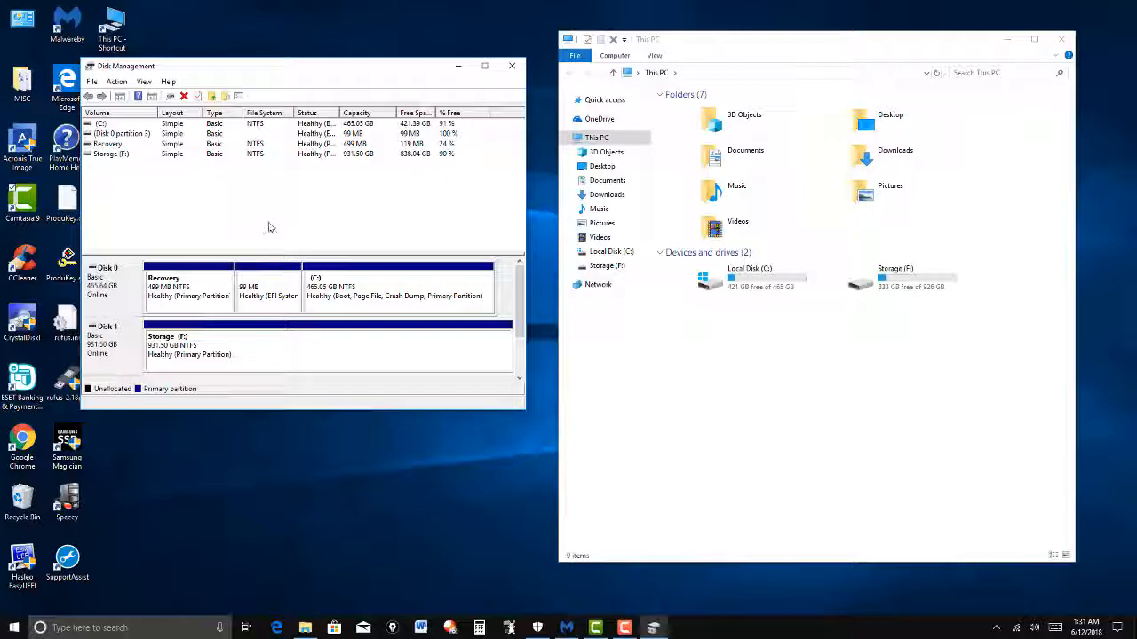
{"action": "mouse_move", "coordinate": [273, 204]}
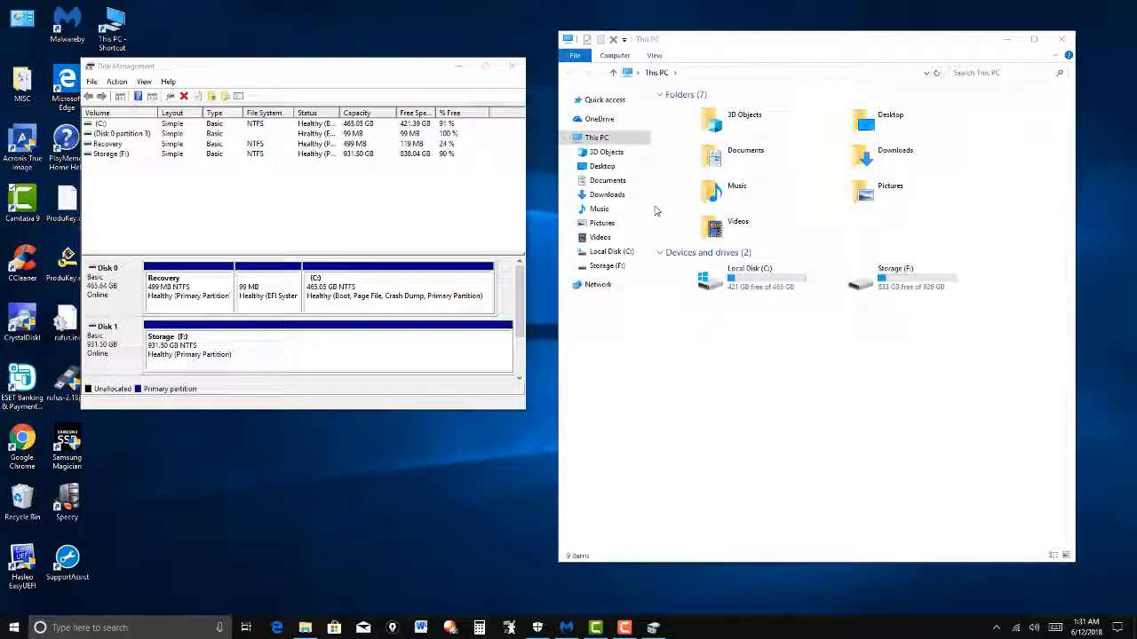
{"action": "mouse_move", "coordinate": [270, 224]}
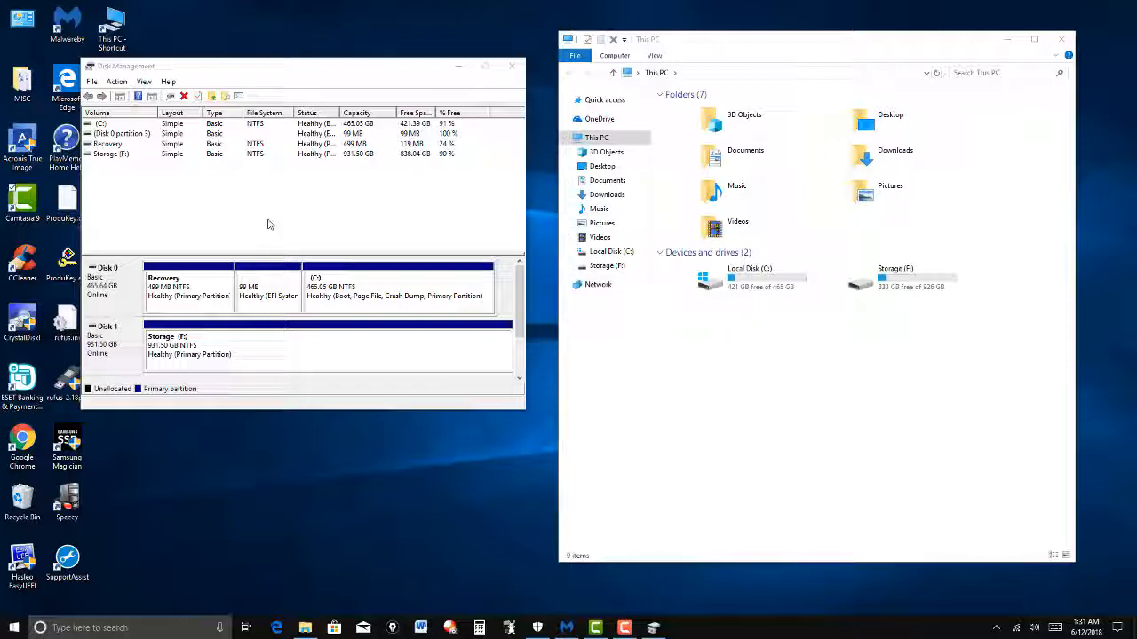